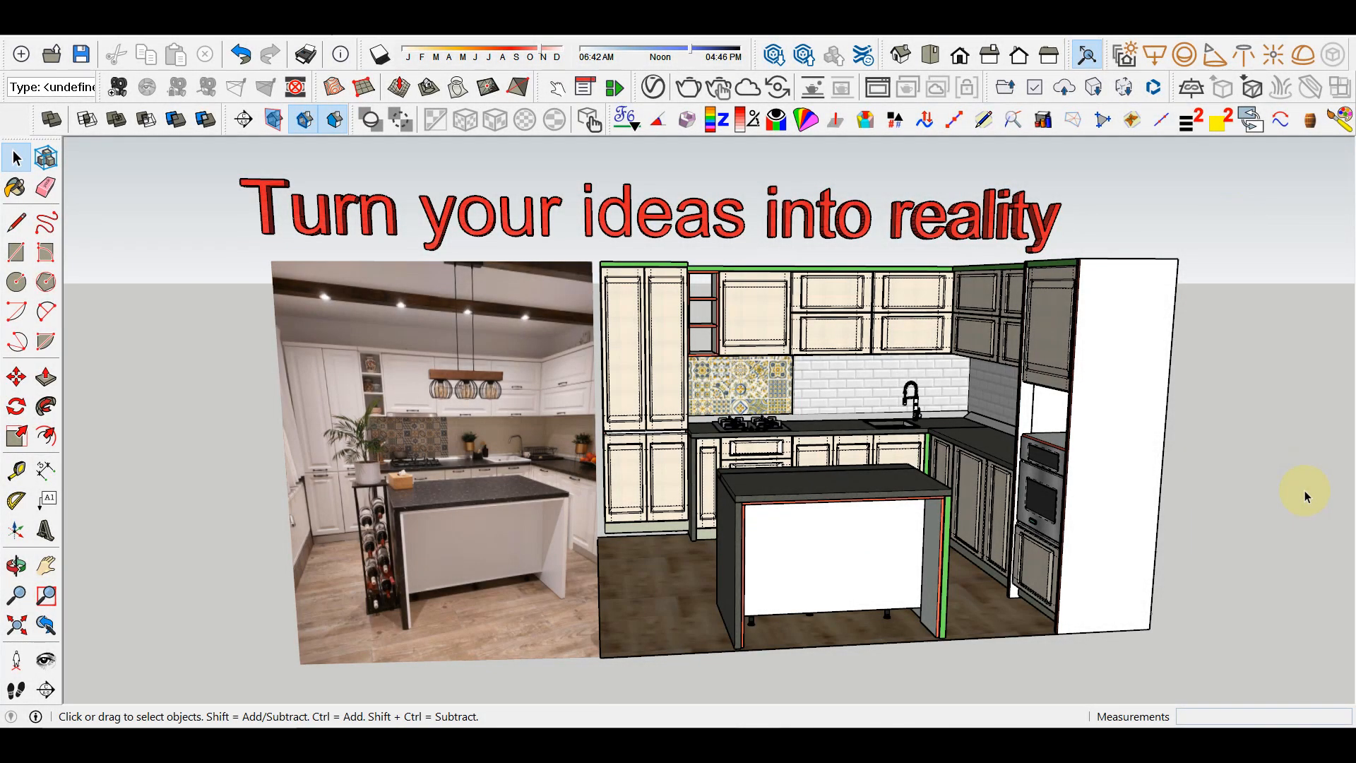
mouse_move(1294, 493)
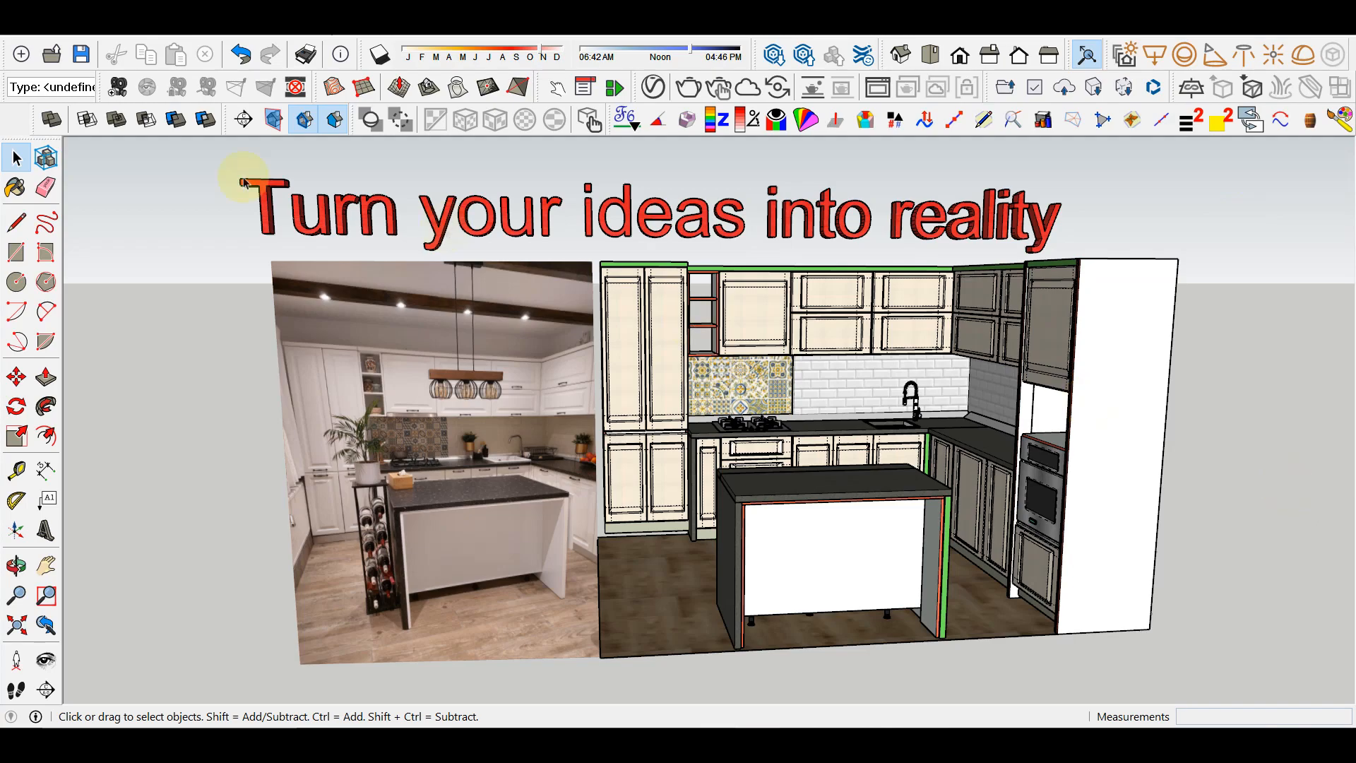
mouse_move(247, 181)
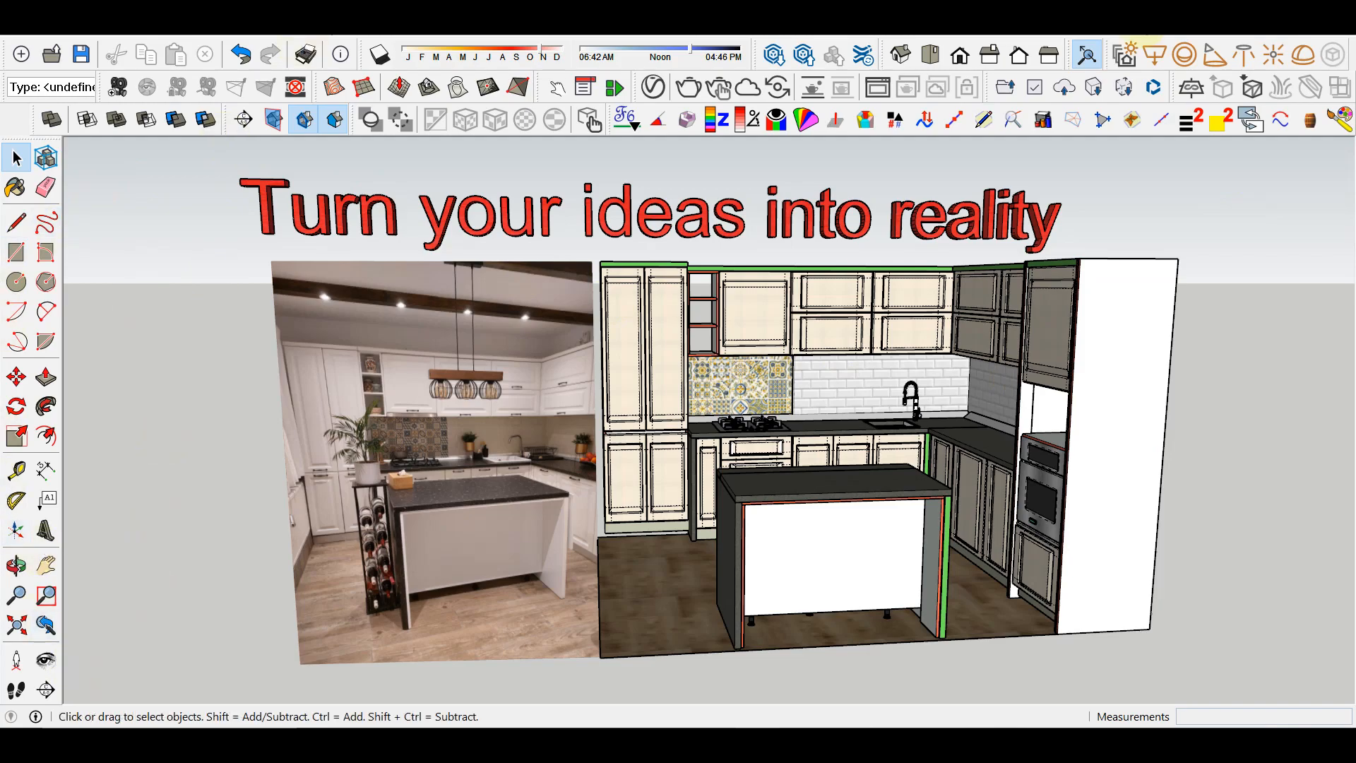
mouse_move(1201, 447)
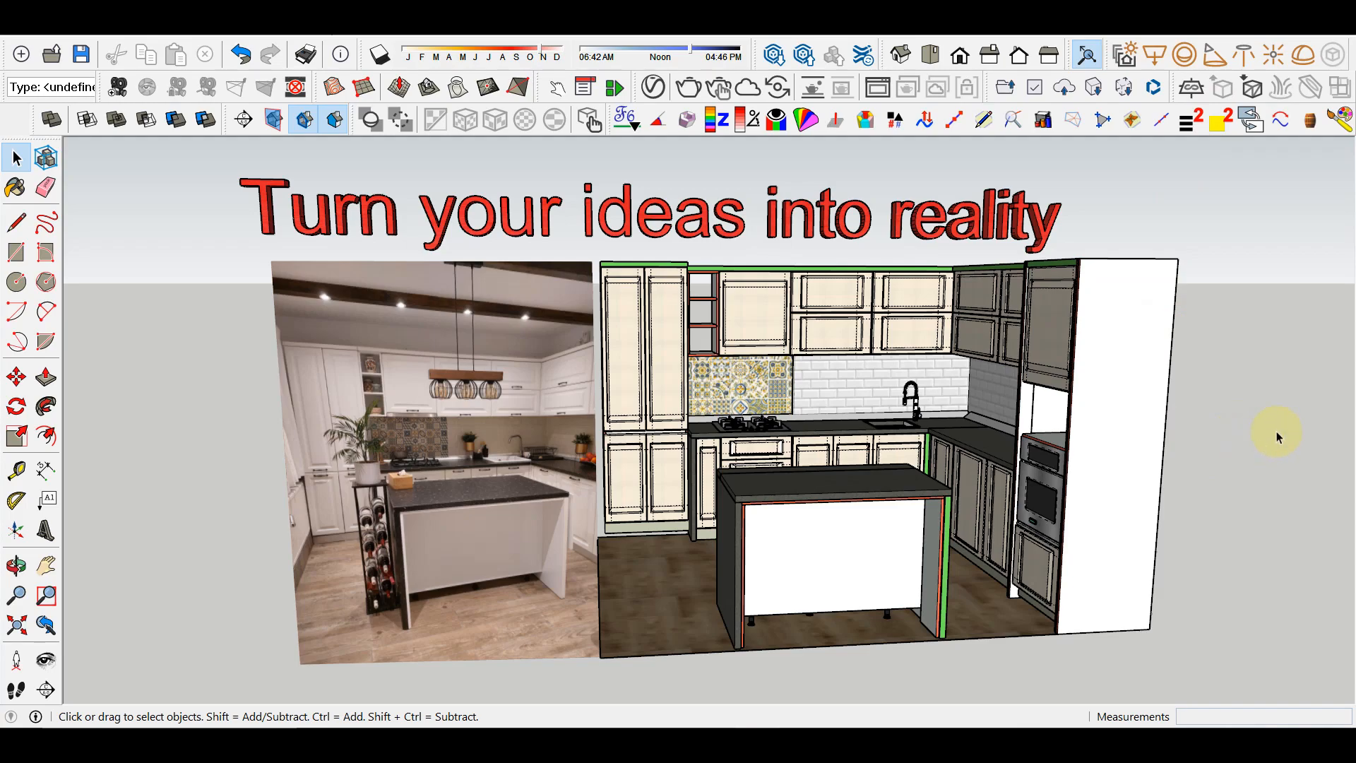
mouse_move(1302, 450)
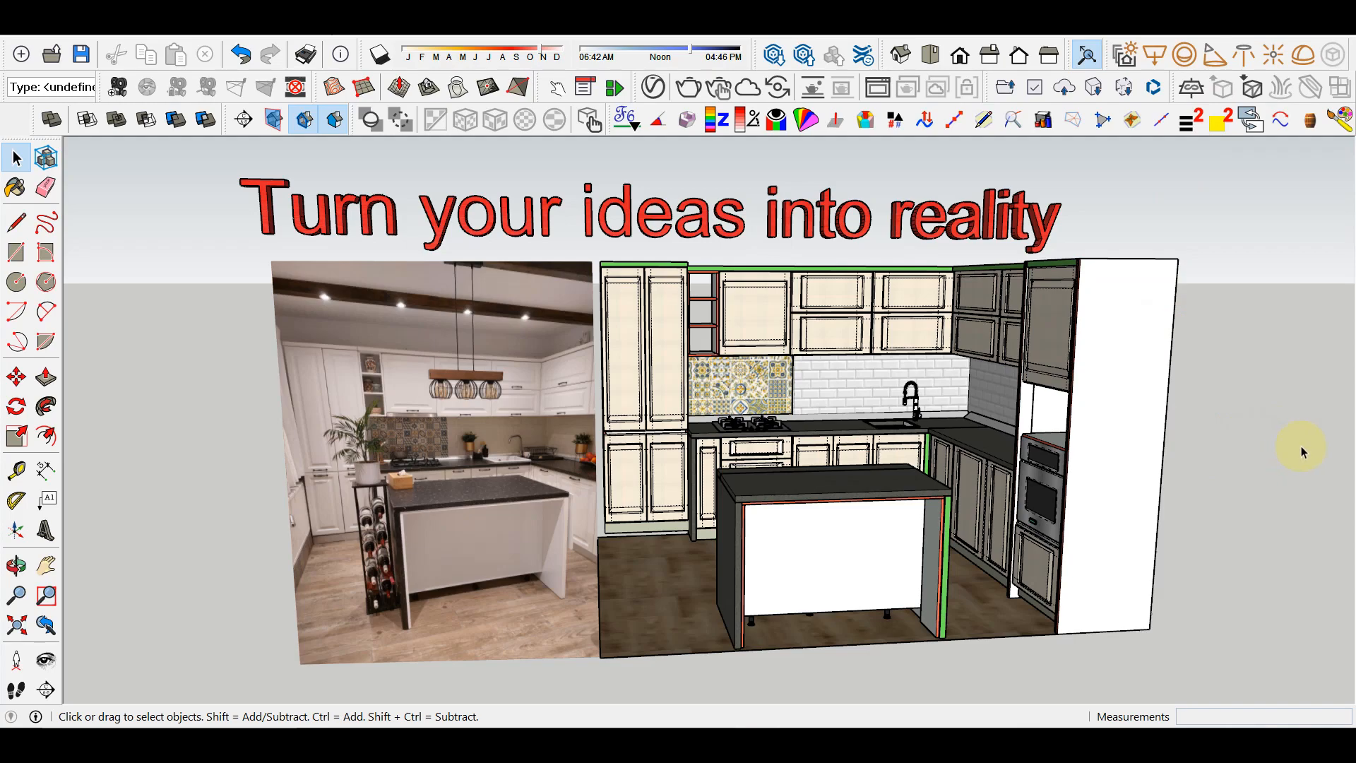
mouse_move(1312, 447)
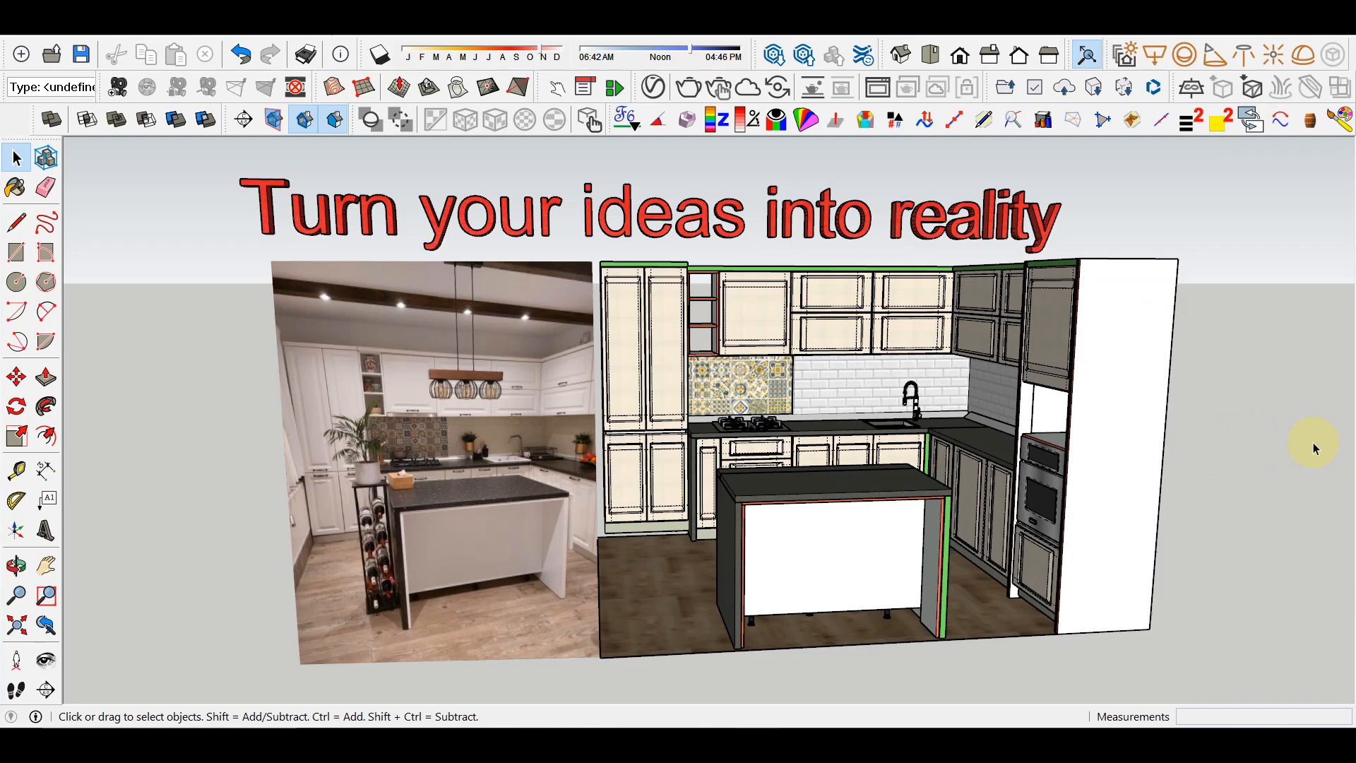
mouse_move(1340, 457)
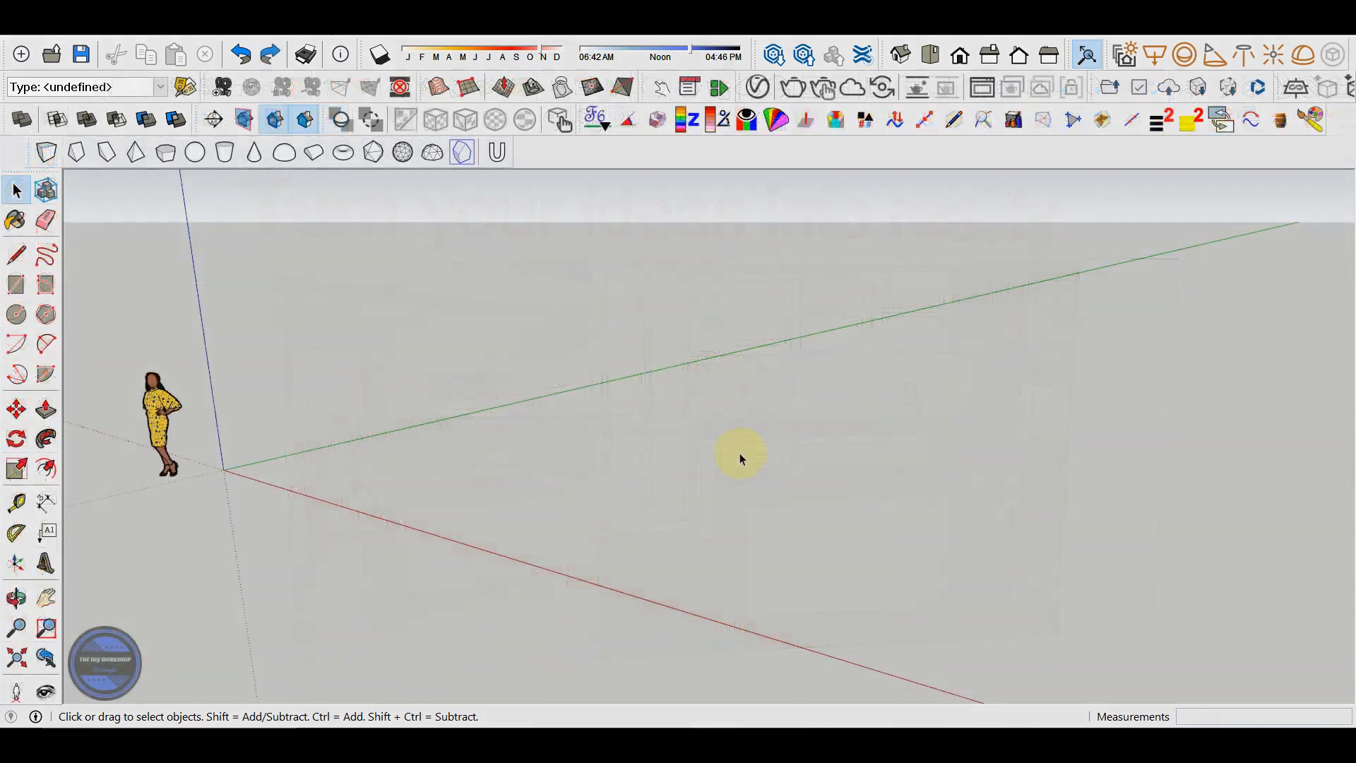
mouse_move(629, 525)
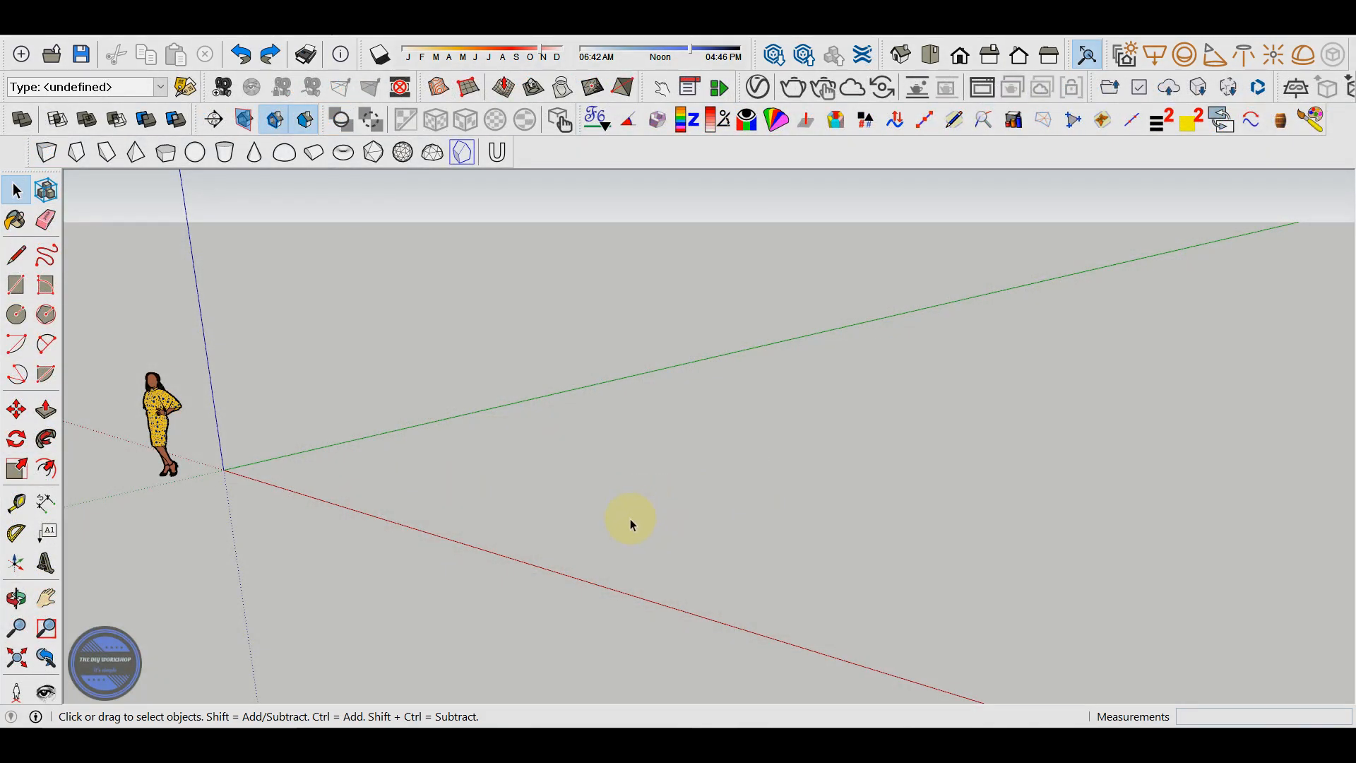
mouse_move(664, 475)
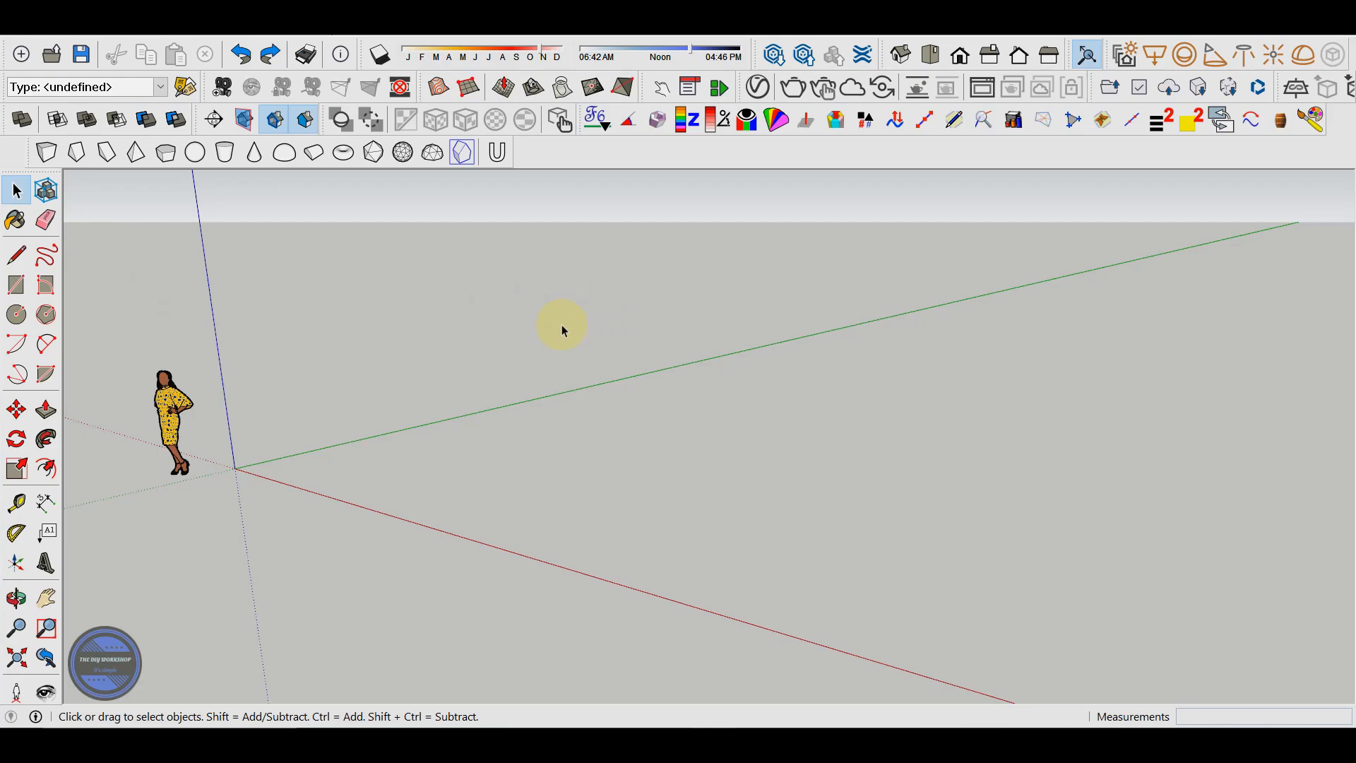
mouse_move(500, 430)
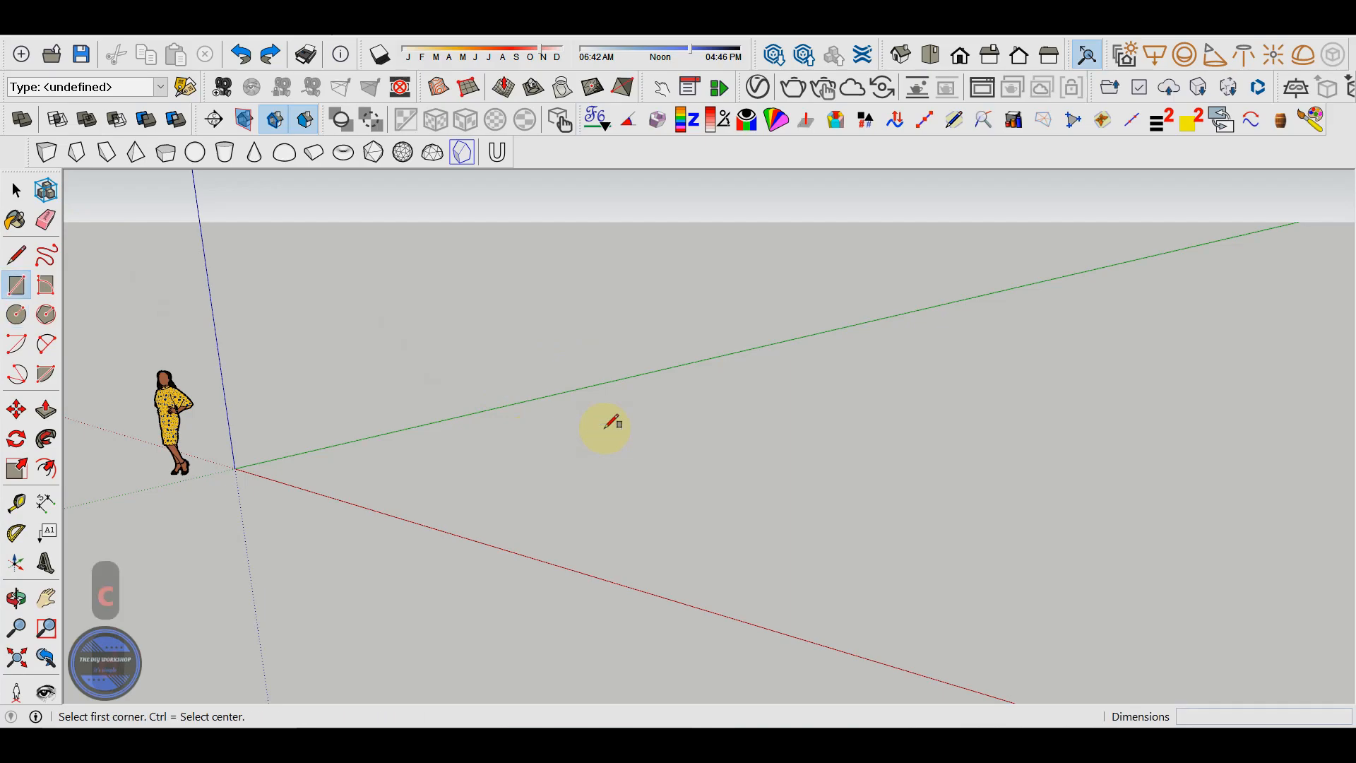
mouse_move(648, 462)
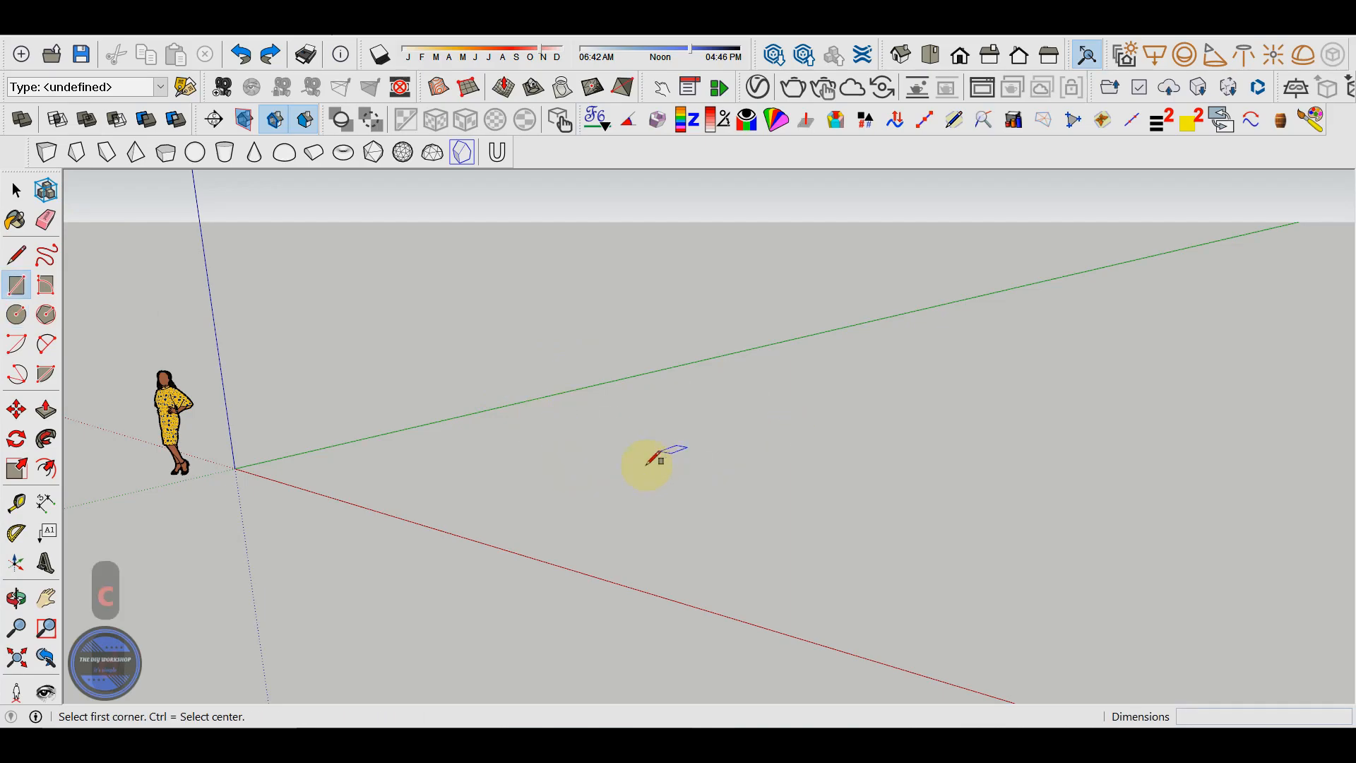
Step: Draw a long rectangle on the ground, then undo the stray circle with Ctrl+Z
drag(644, 467, 765, 356)
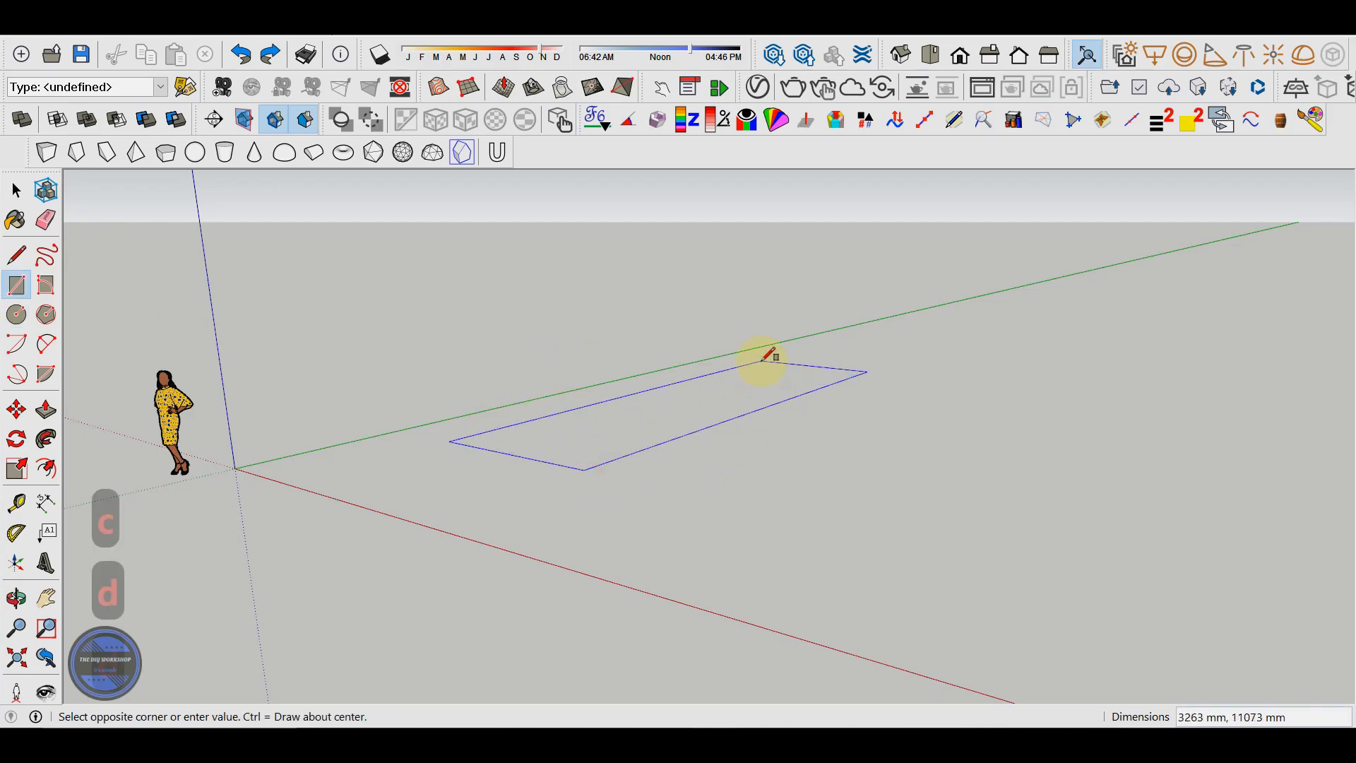
click(16, 314)
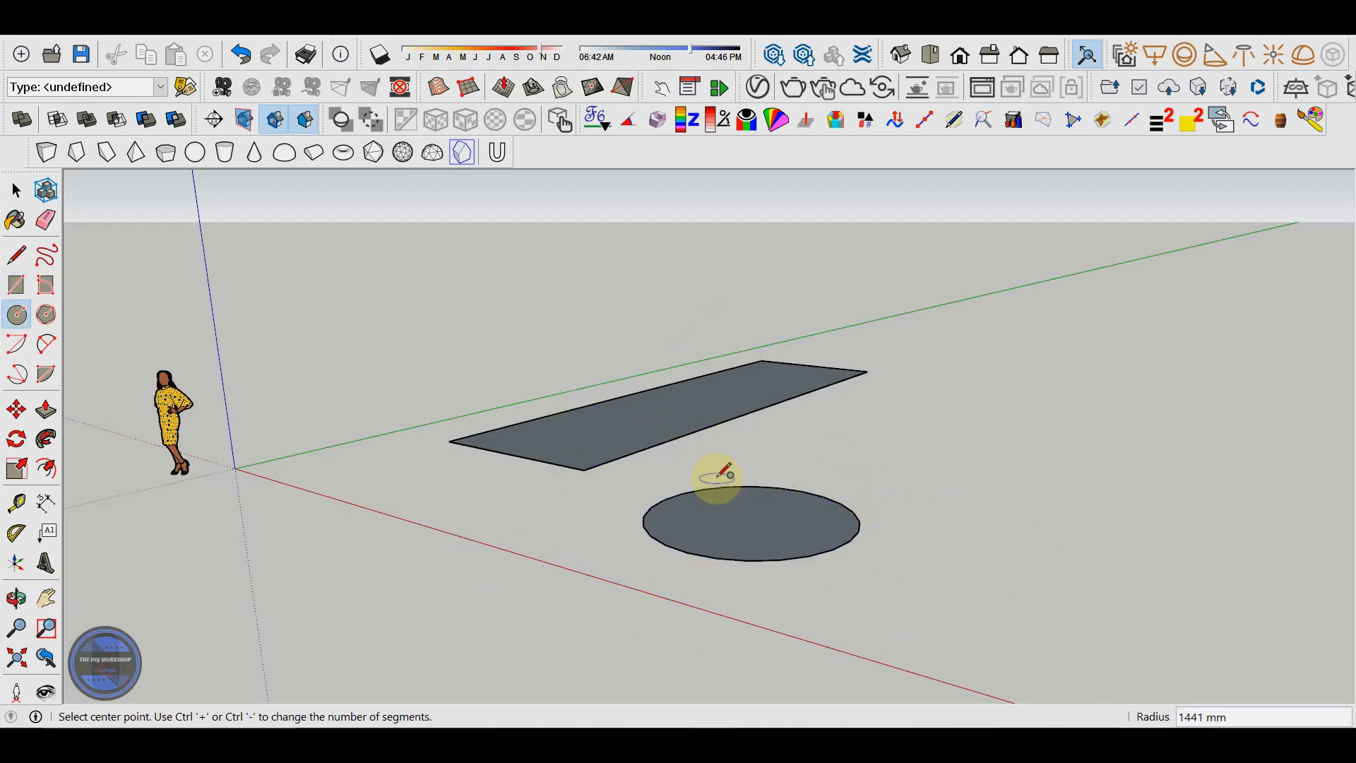
key(ctrl+z)
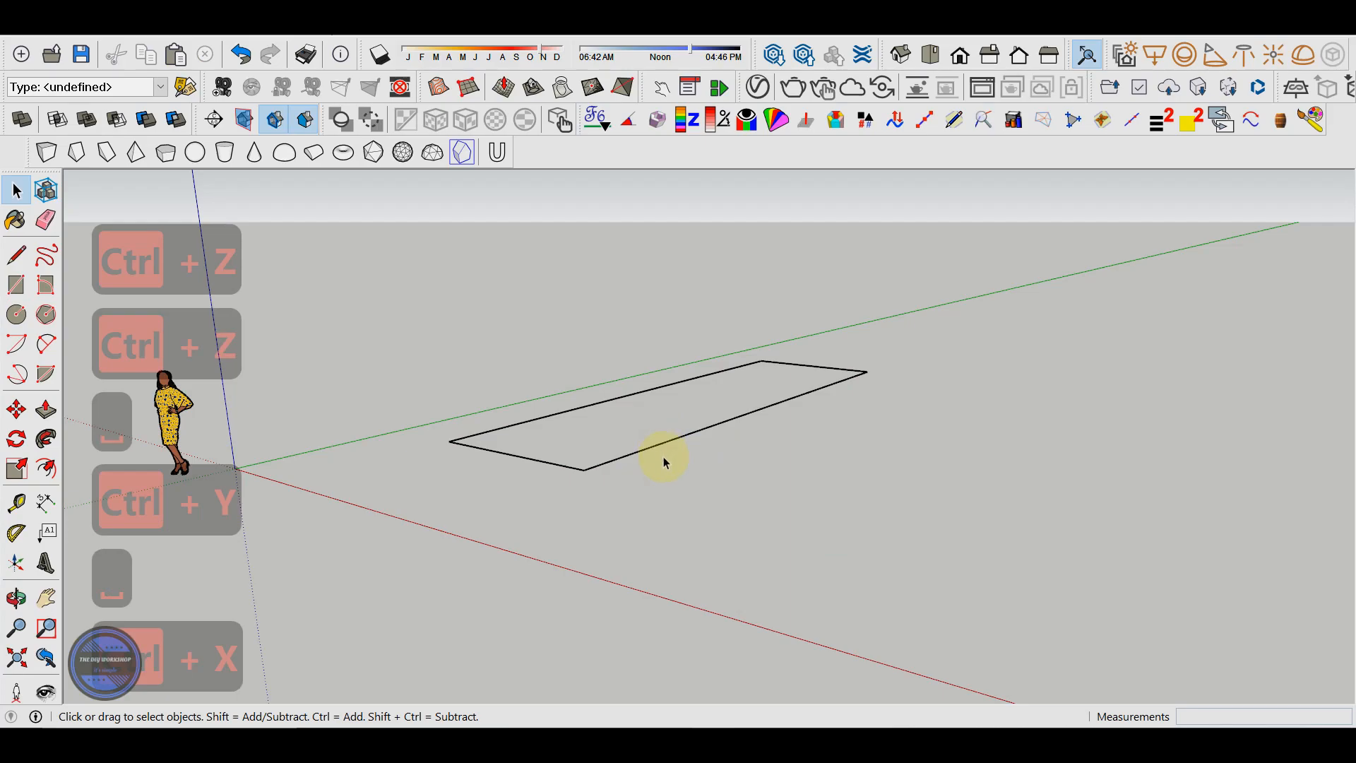
click(657, 437)
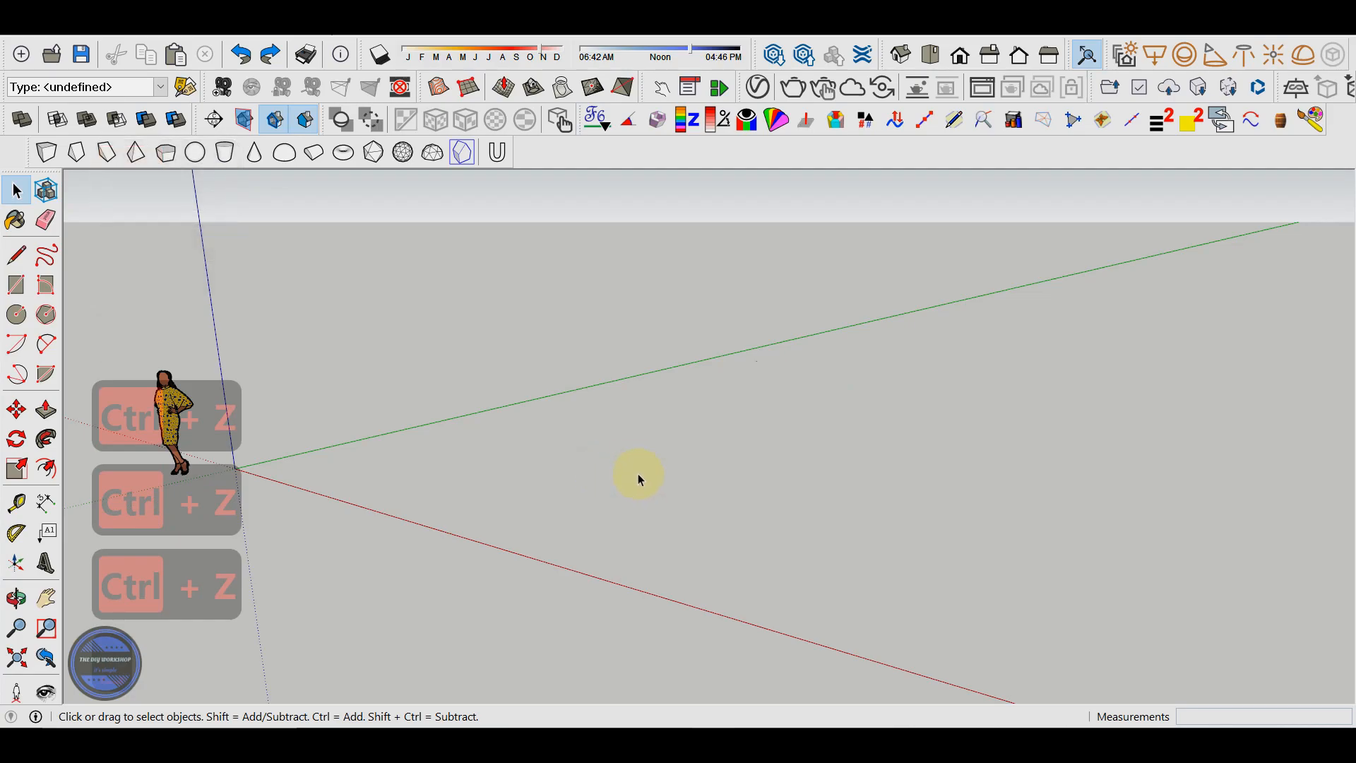
Step: Undo the test rectangle and dismiss the empty canvas's context menu
key(ctrl+z)
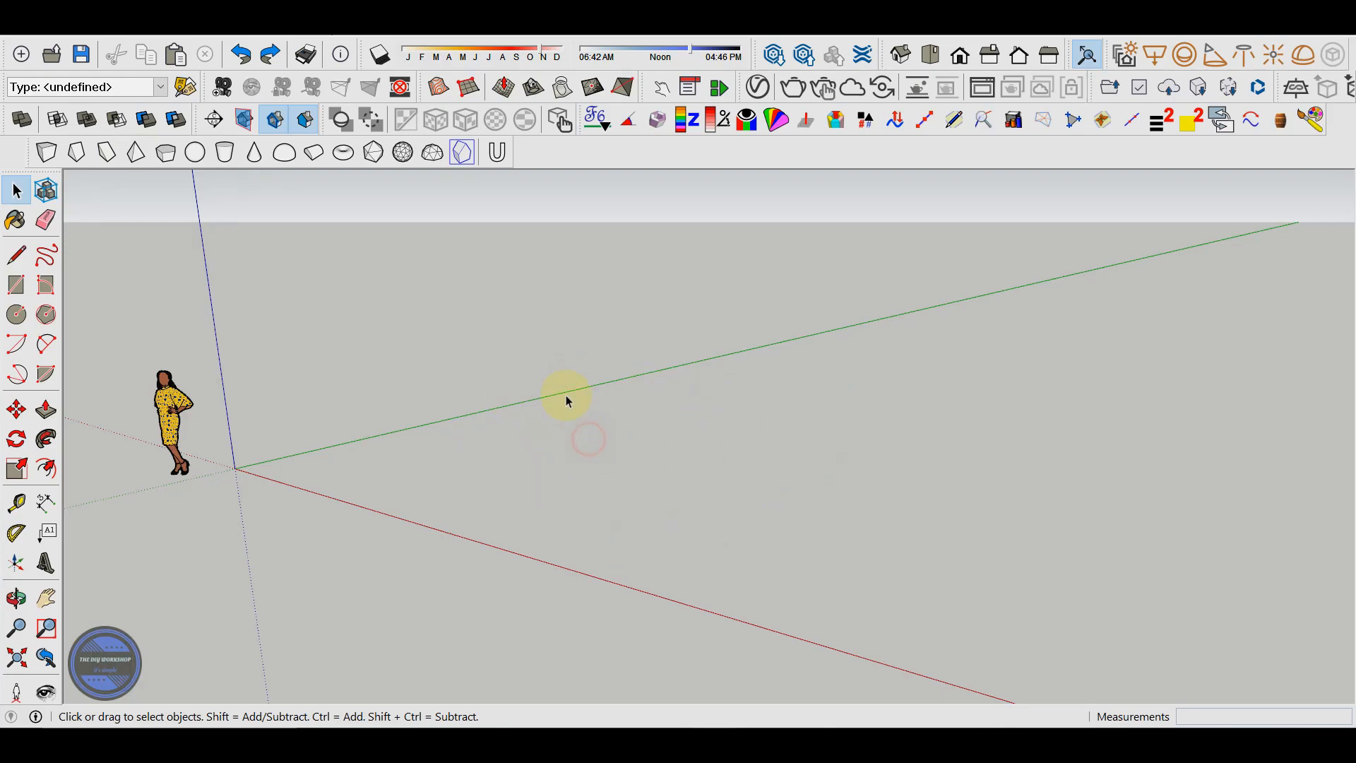
right_click(726, 383)
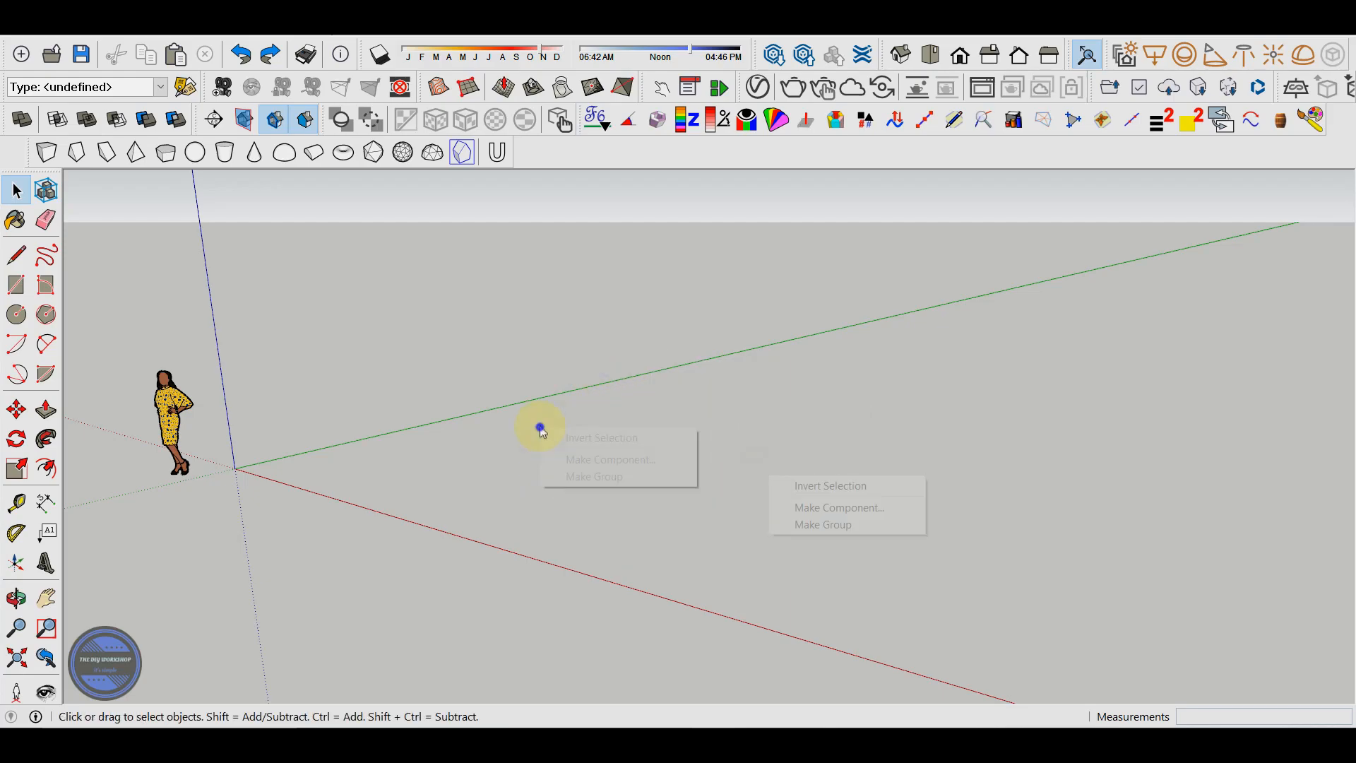
click(581, 527)
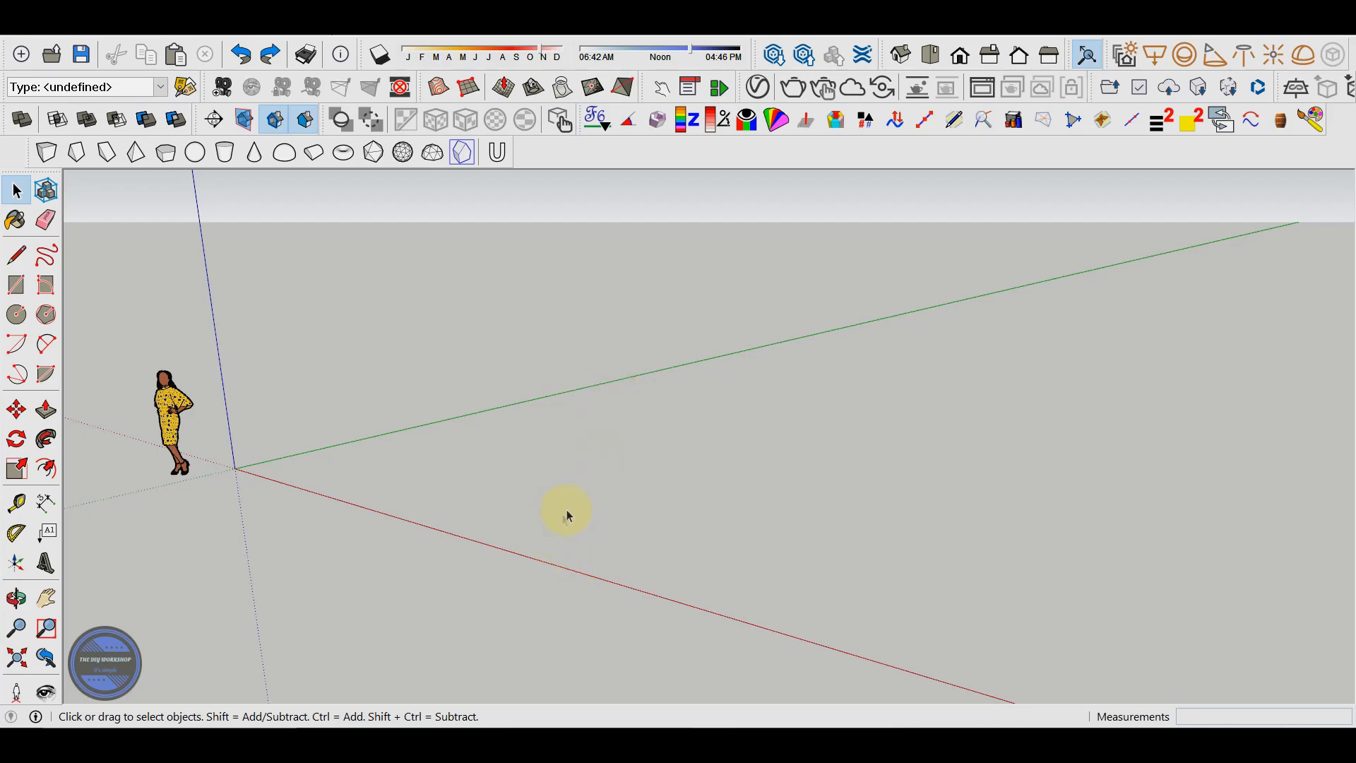
mouse_move(569, 499)
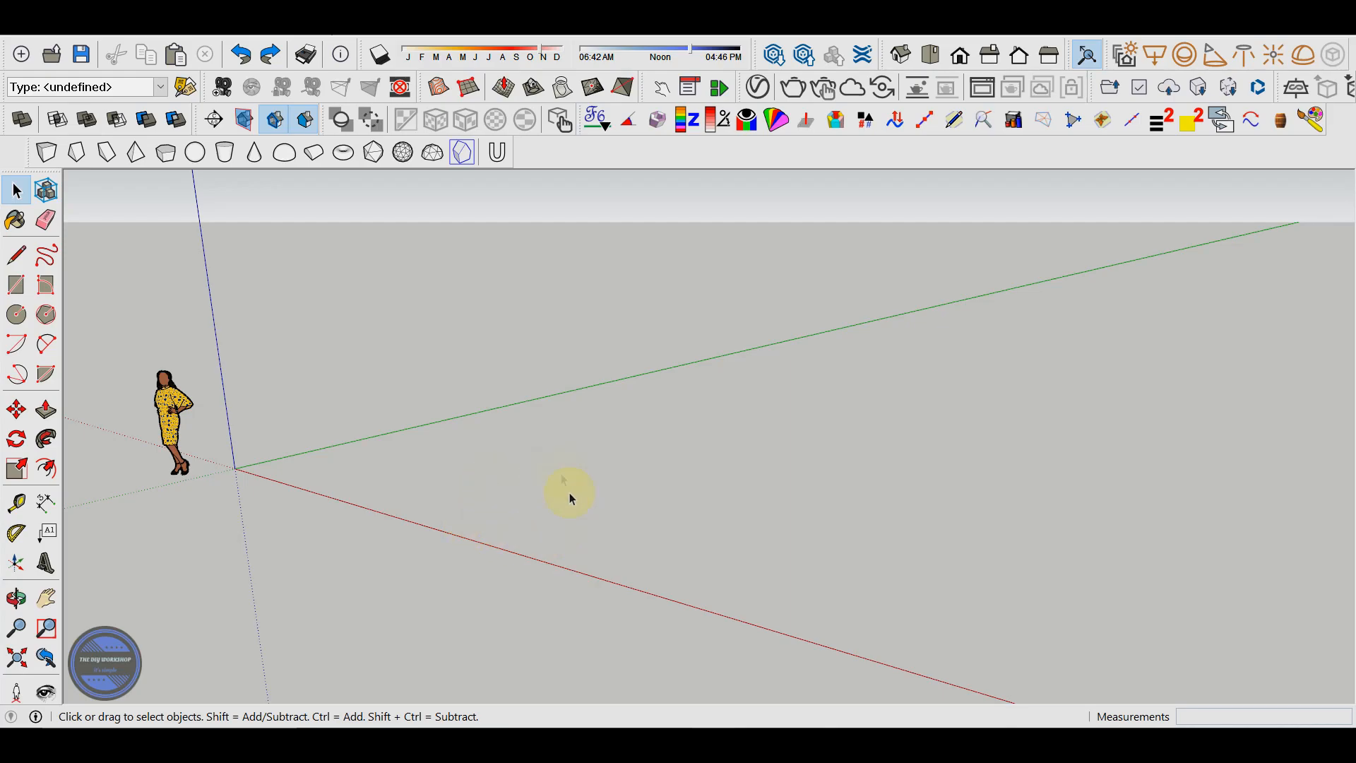
mouse_move(548, 444)
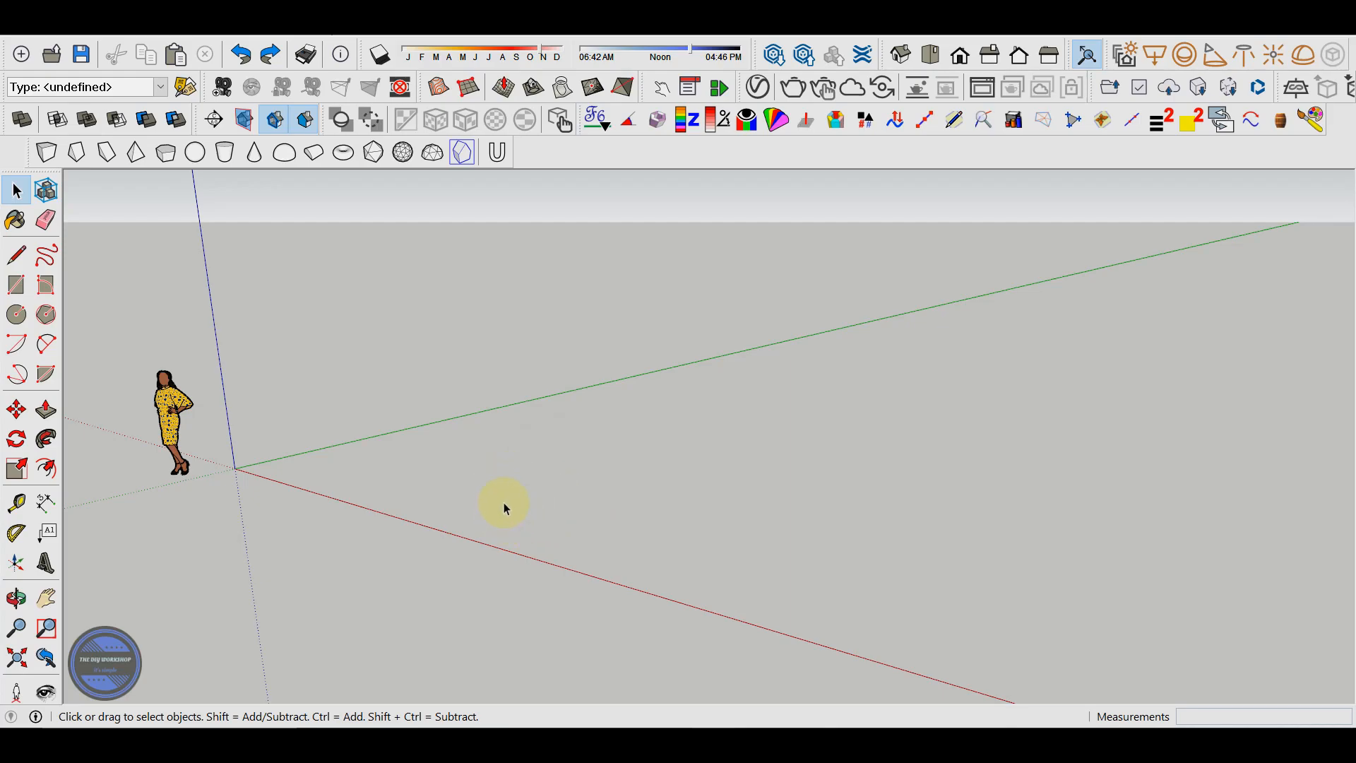
mouse_move(608, 489)
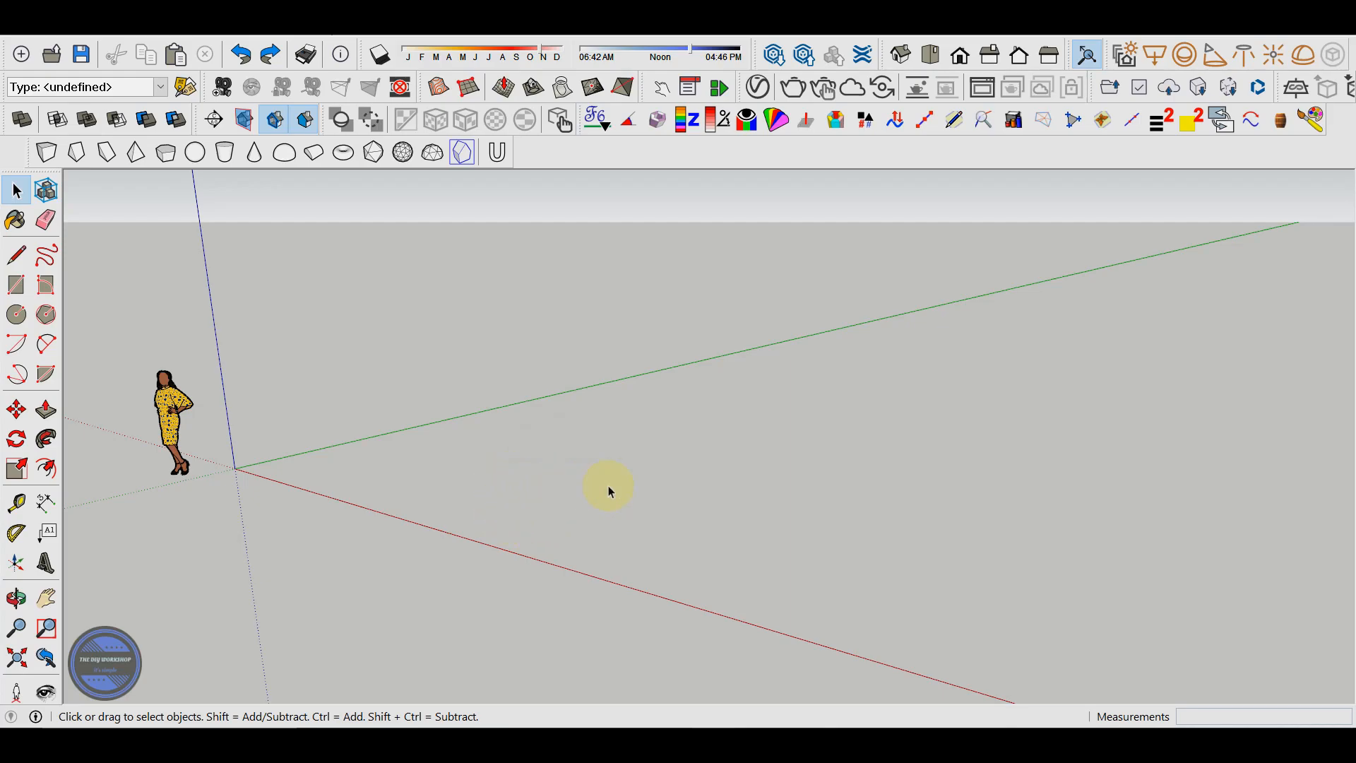
mouse_move(546, 472)
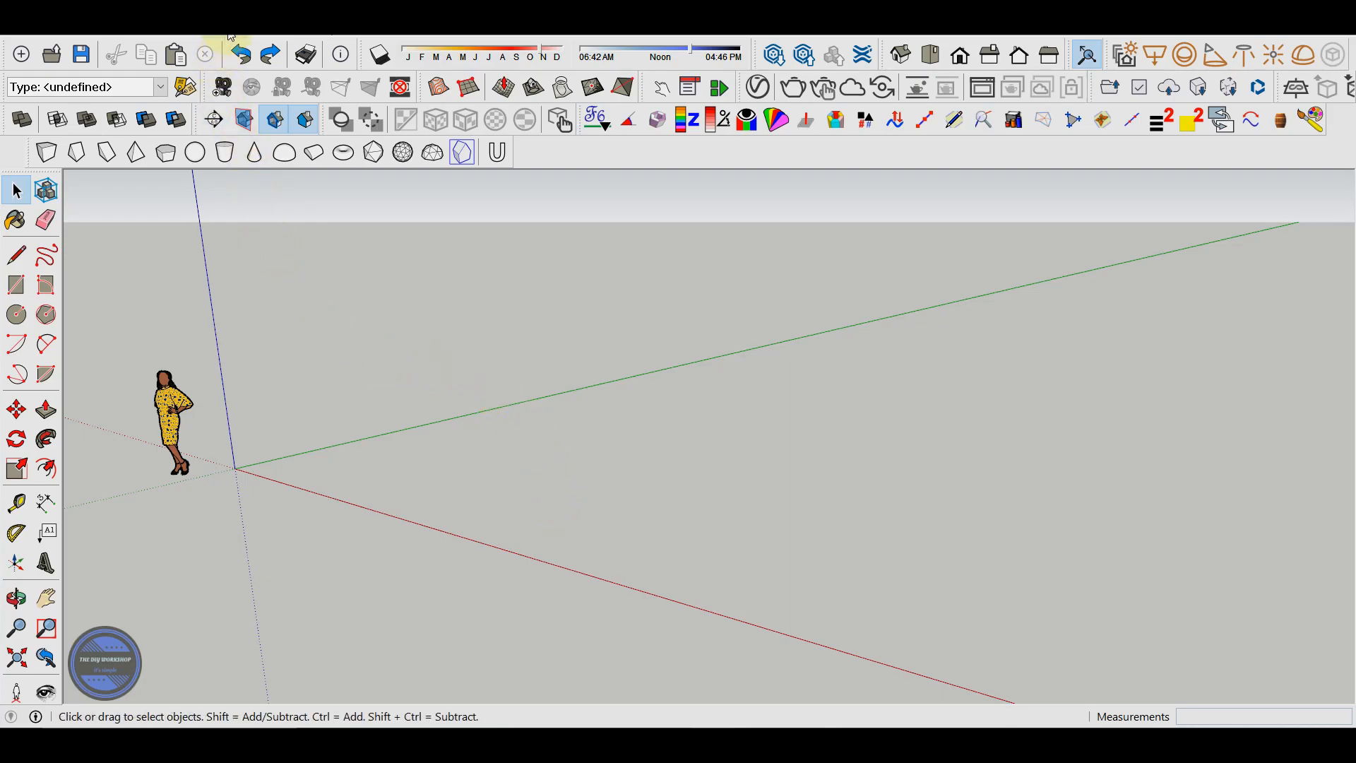
Step: Open Window > Preferences and reach the Shortcuts page via Workspace
click(229, 41)
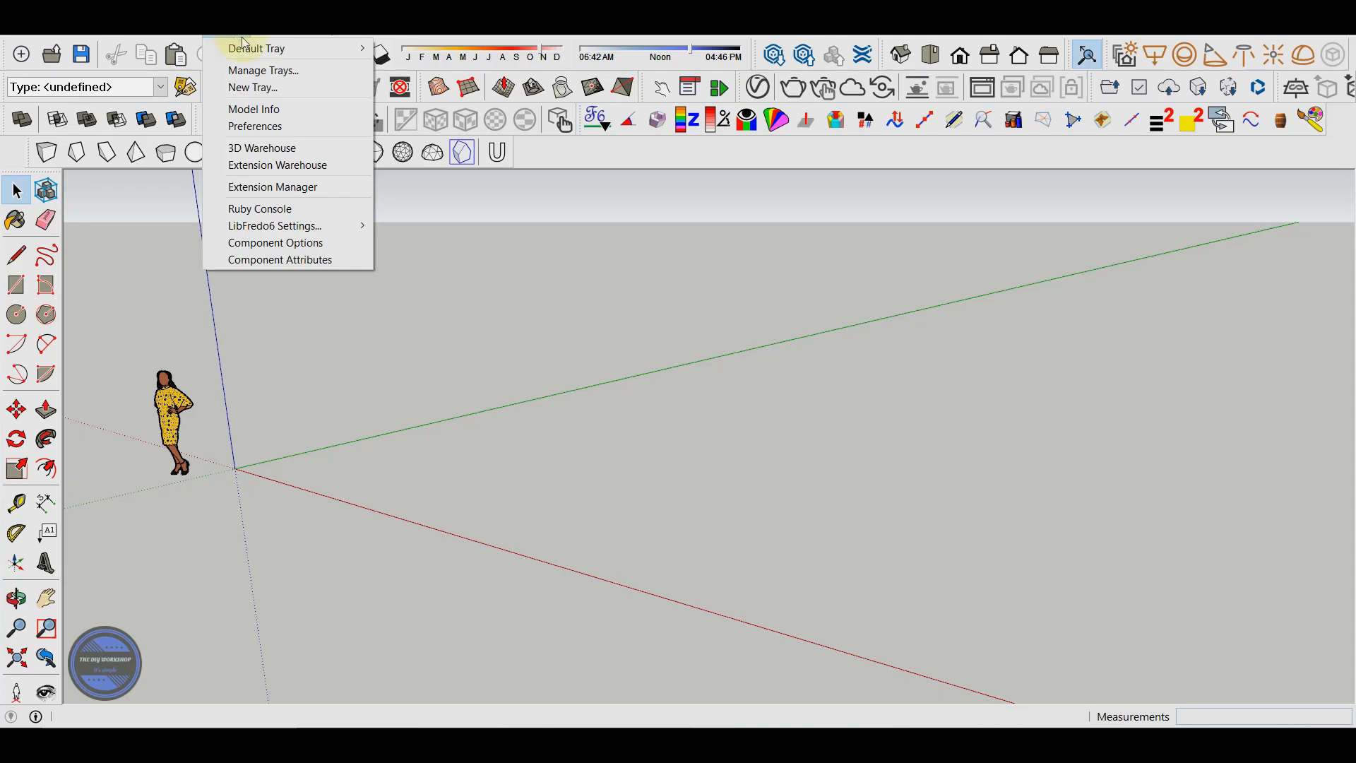
mouse_move(255, 126)
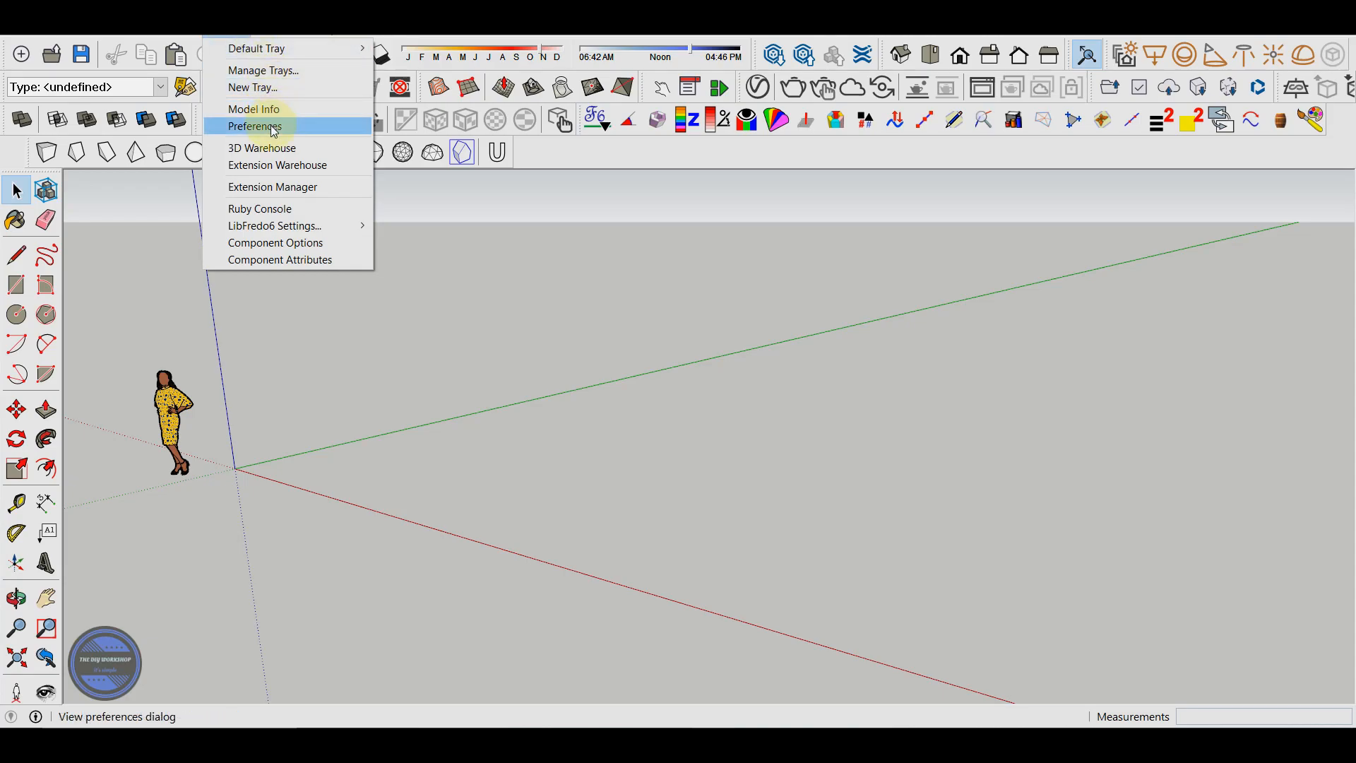
click(254, 127)
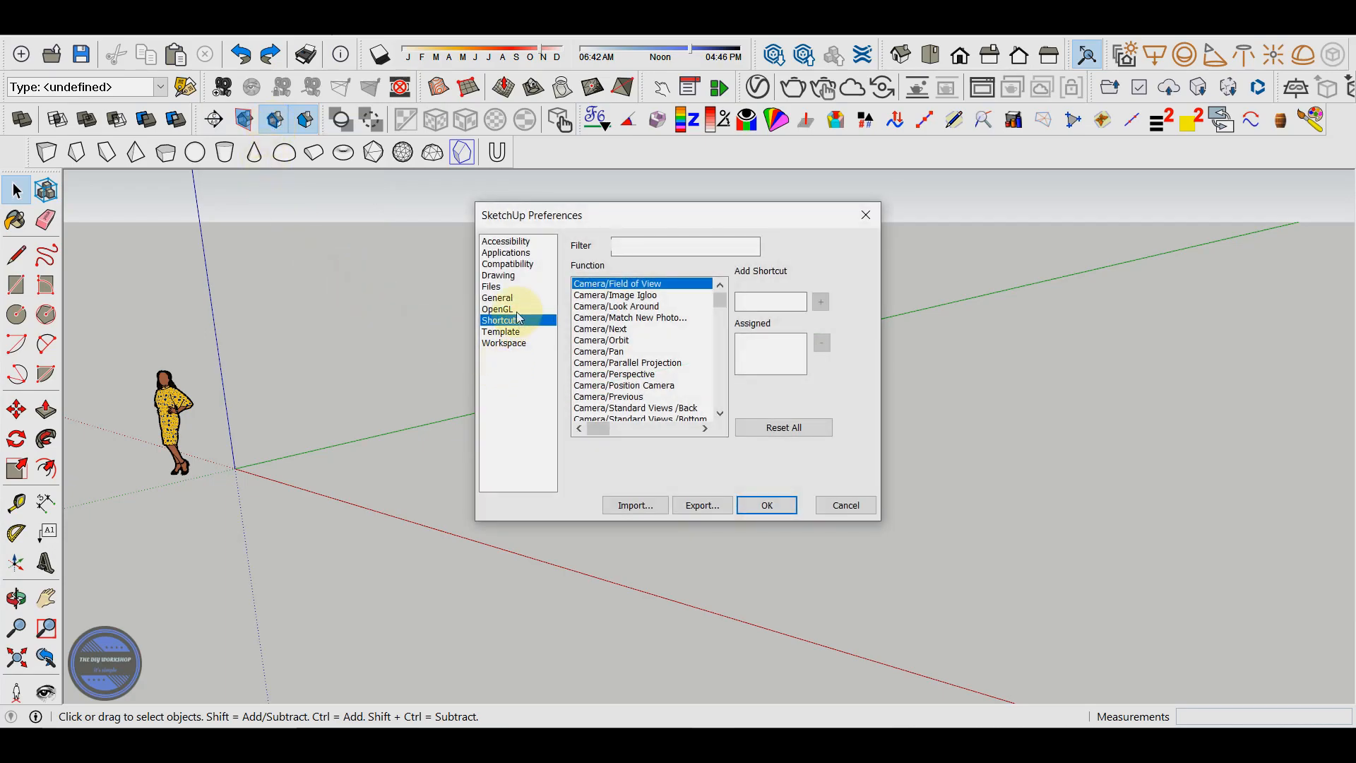
click(504, 342)
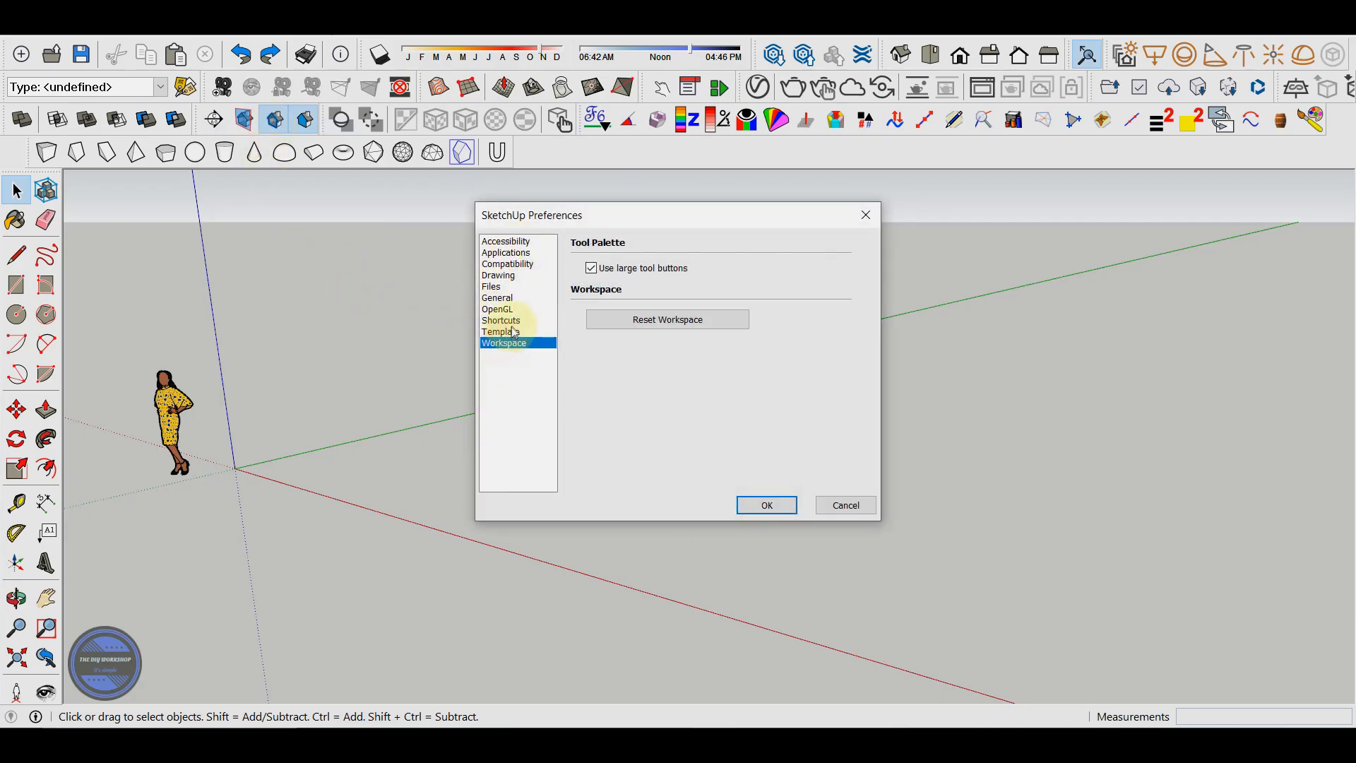
click(500, 320)
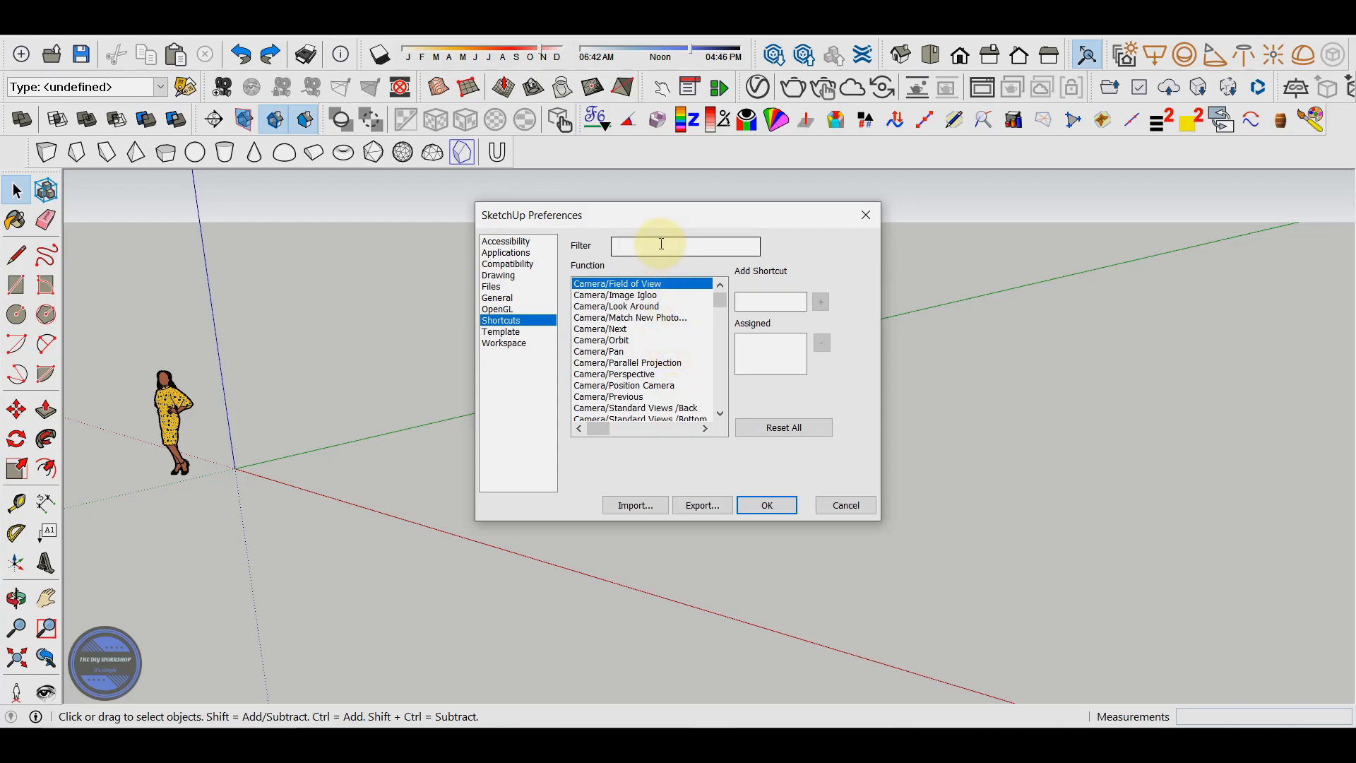
Step: Filter the shortcut functions by 'ro' and select Tools/Rotate
click(685, 246)
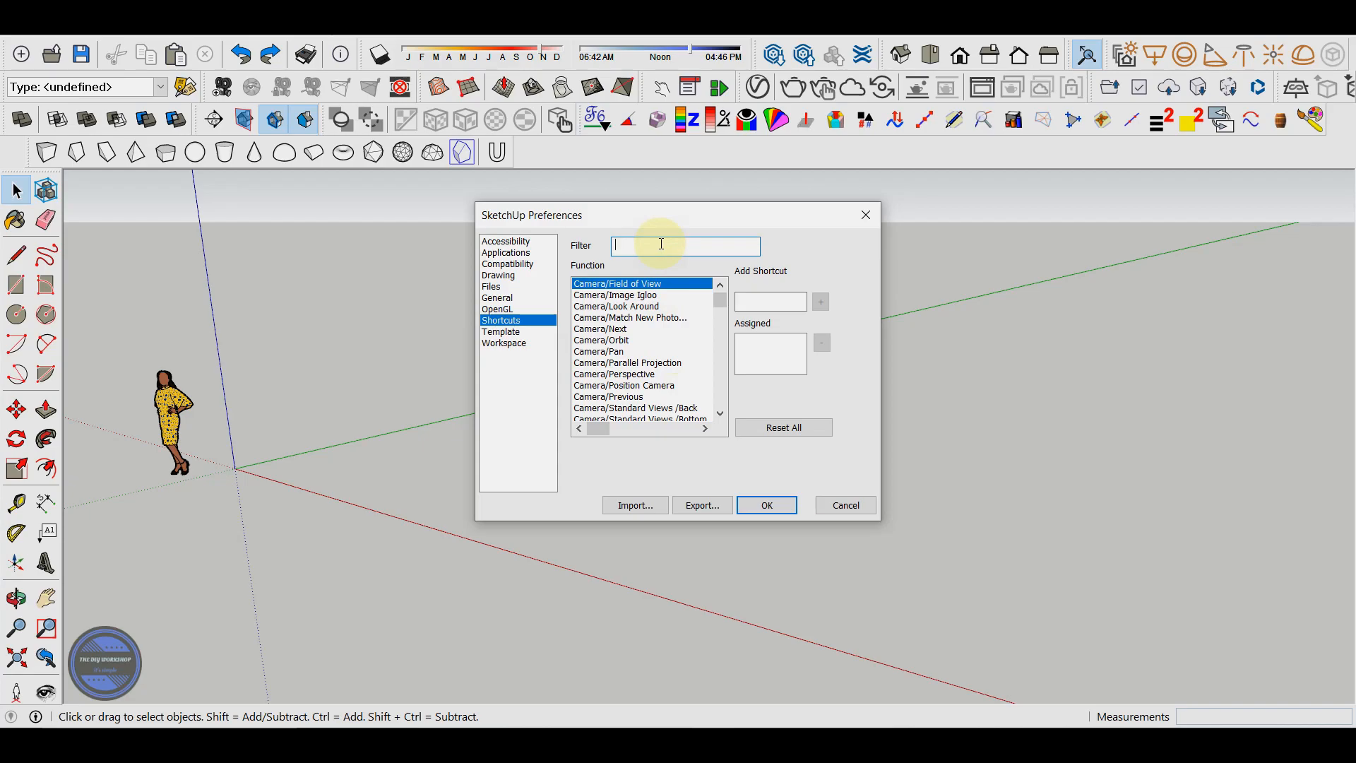
text(r)
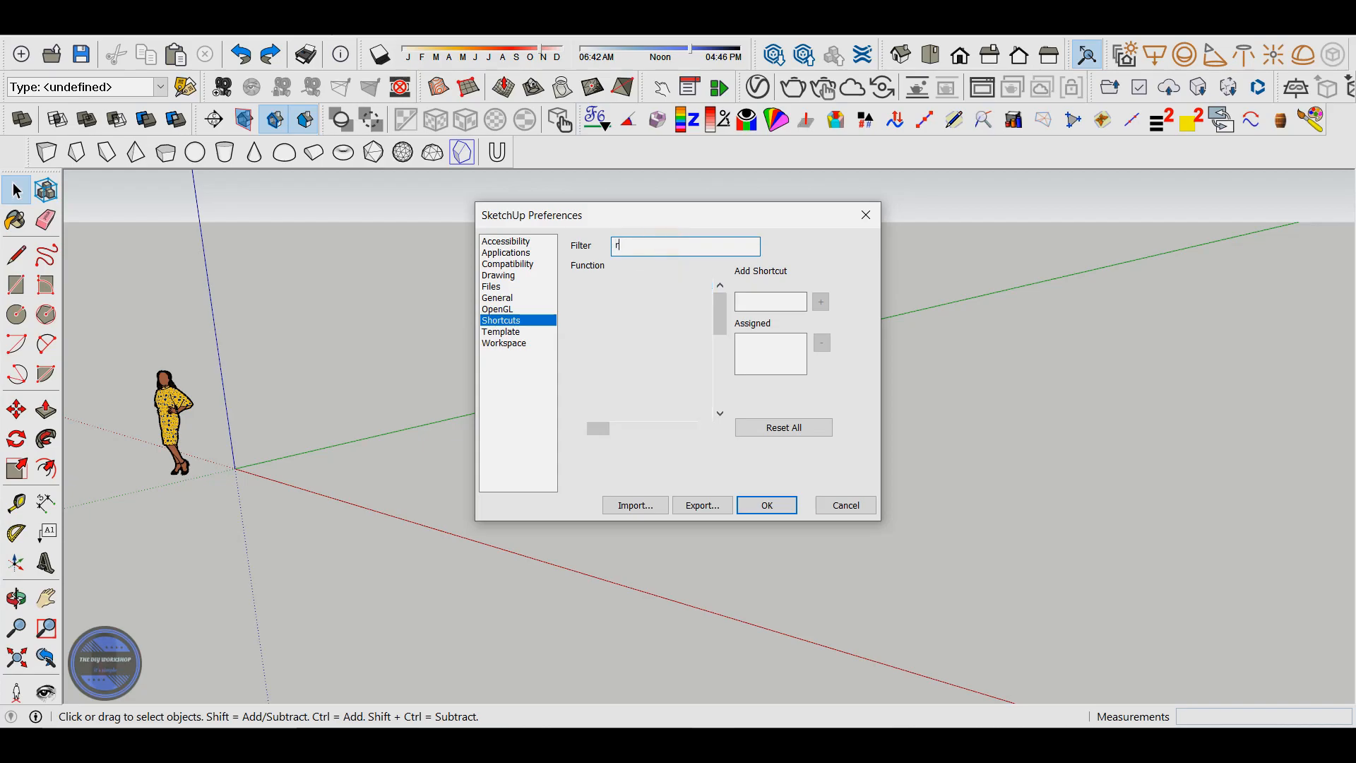
text(otate)
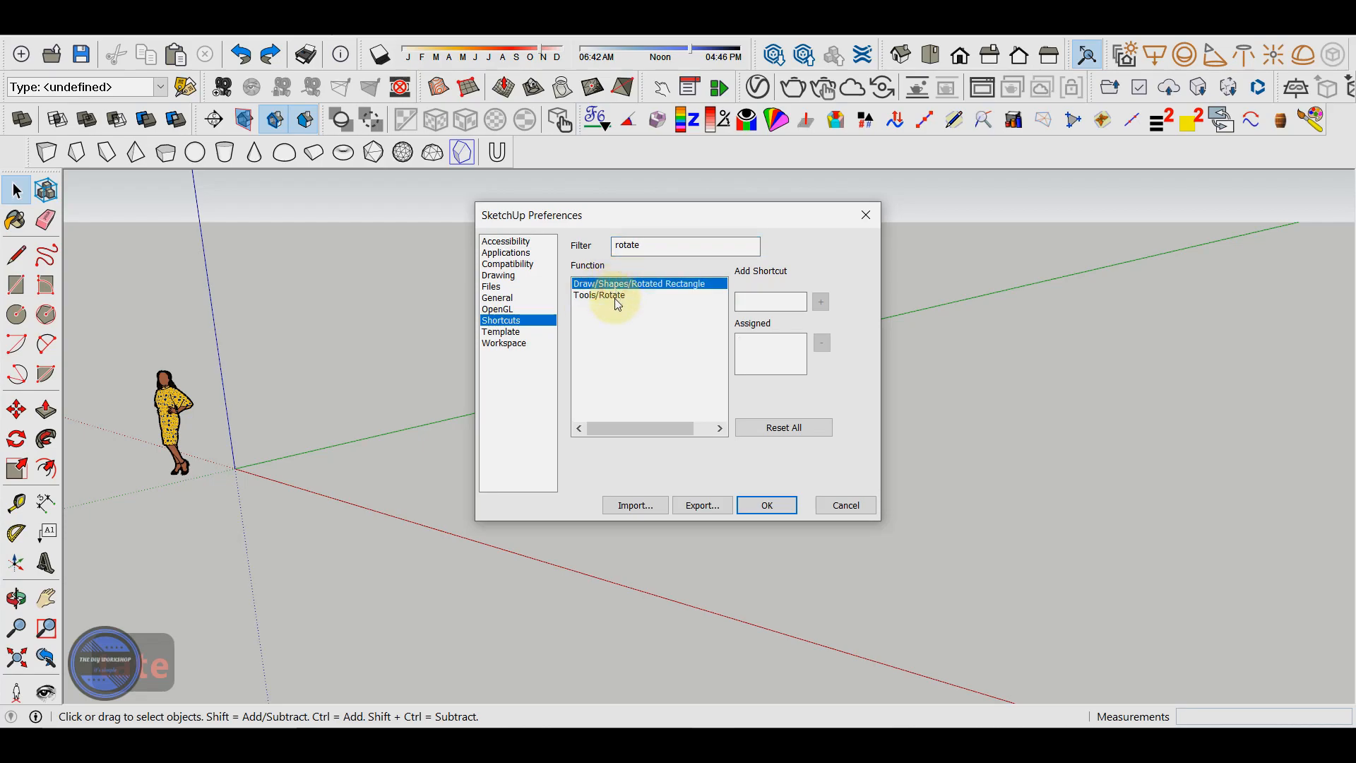
click(596, 295)
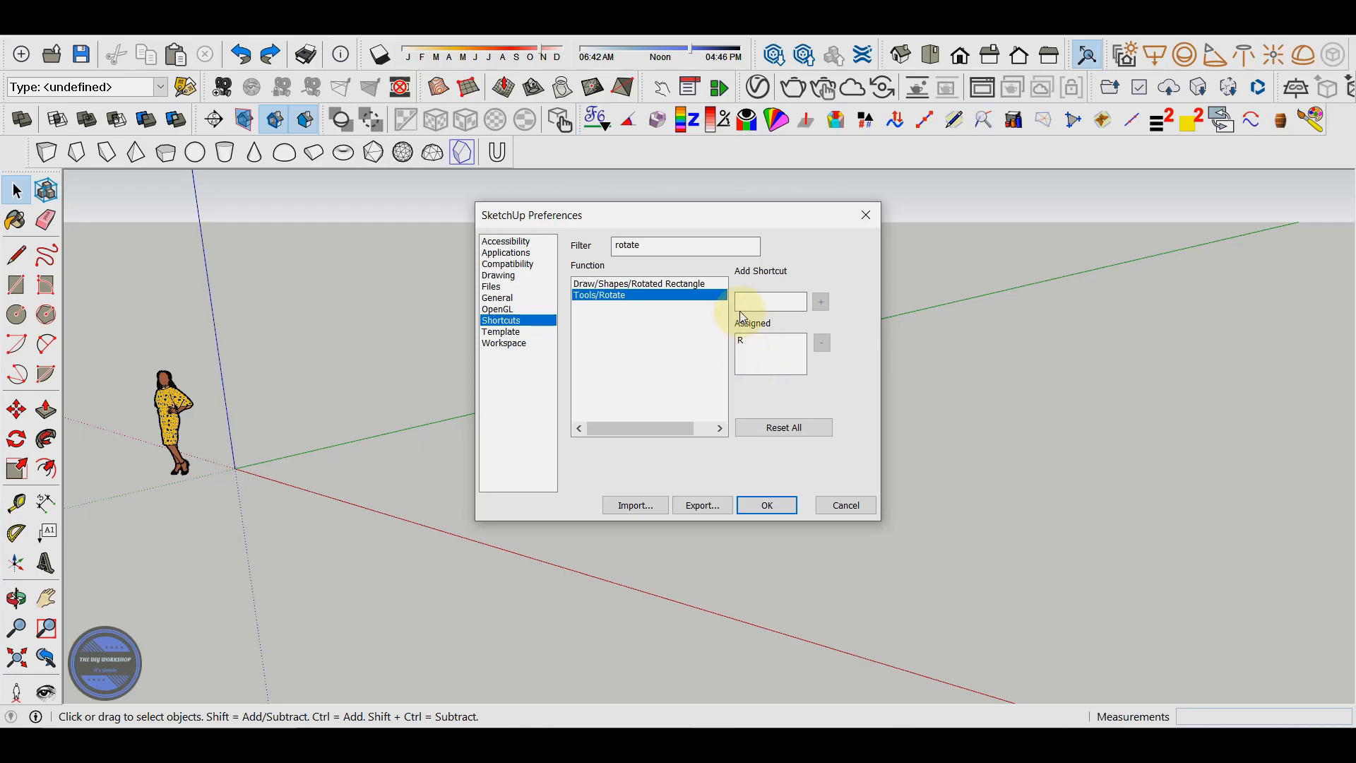
Step: Add Q as a second Rotate shortcut alongside R
click(769, 301)
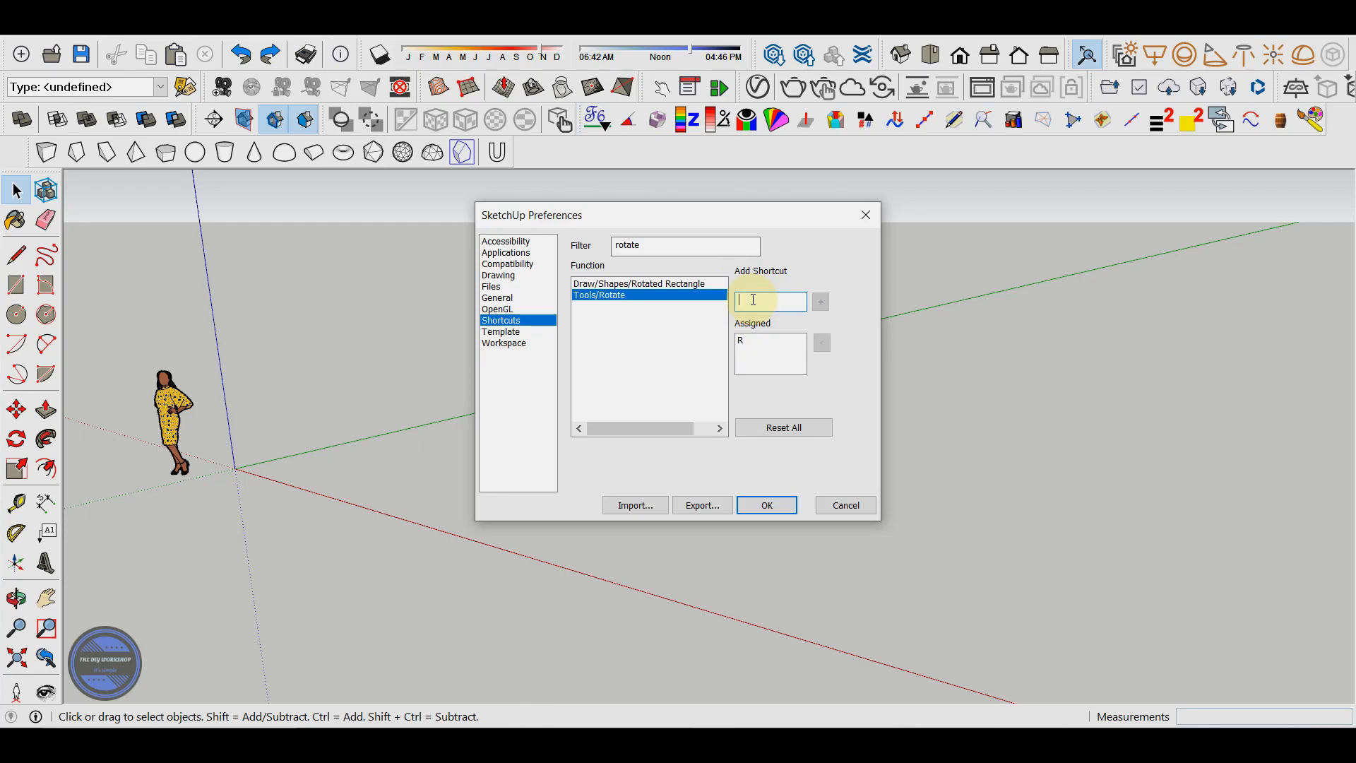
text(Q)
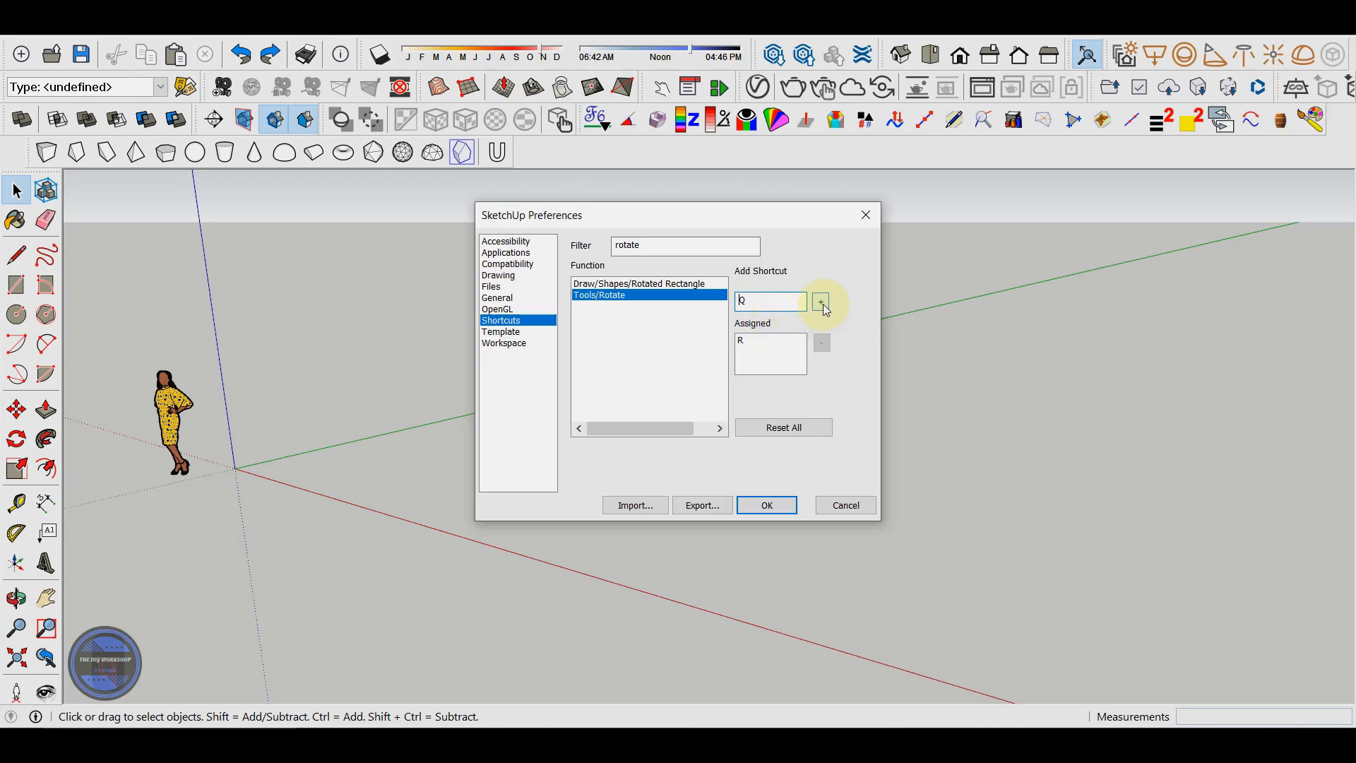
click(820, 301)
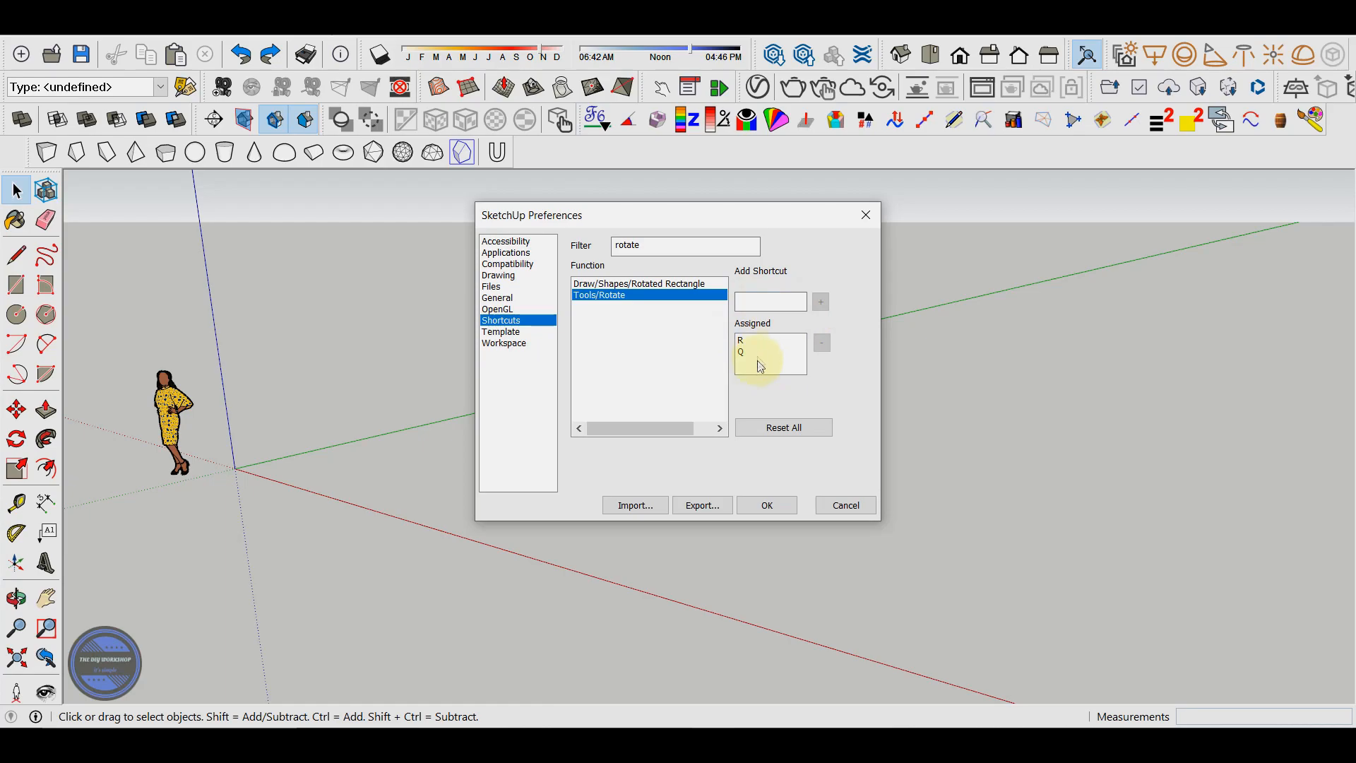
mouse_move(761, 363)
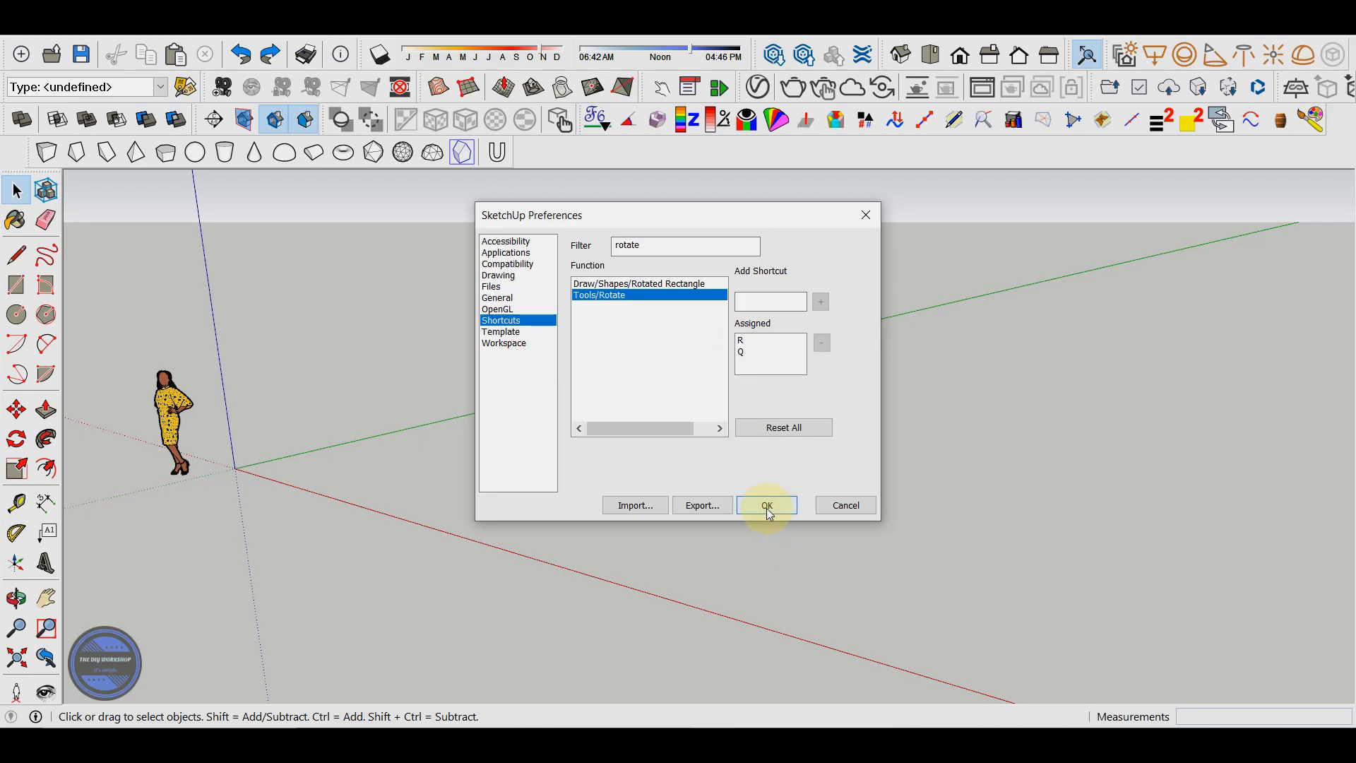
Step: Confirm Preferences with OK, saving the Q Rotate shortcut
click(766, 505)
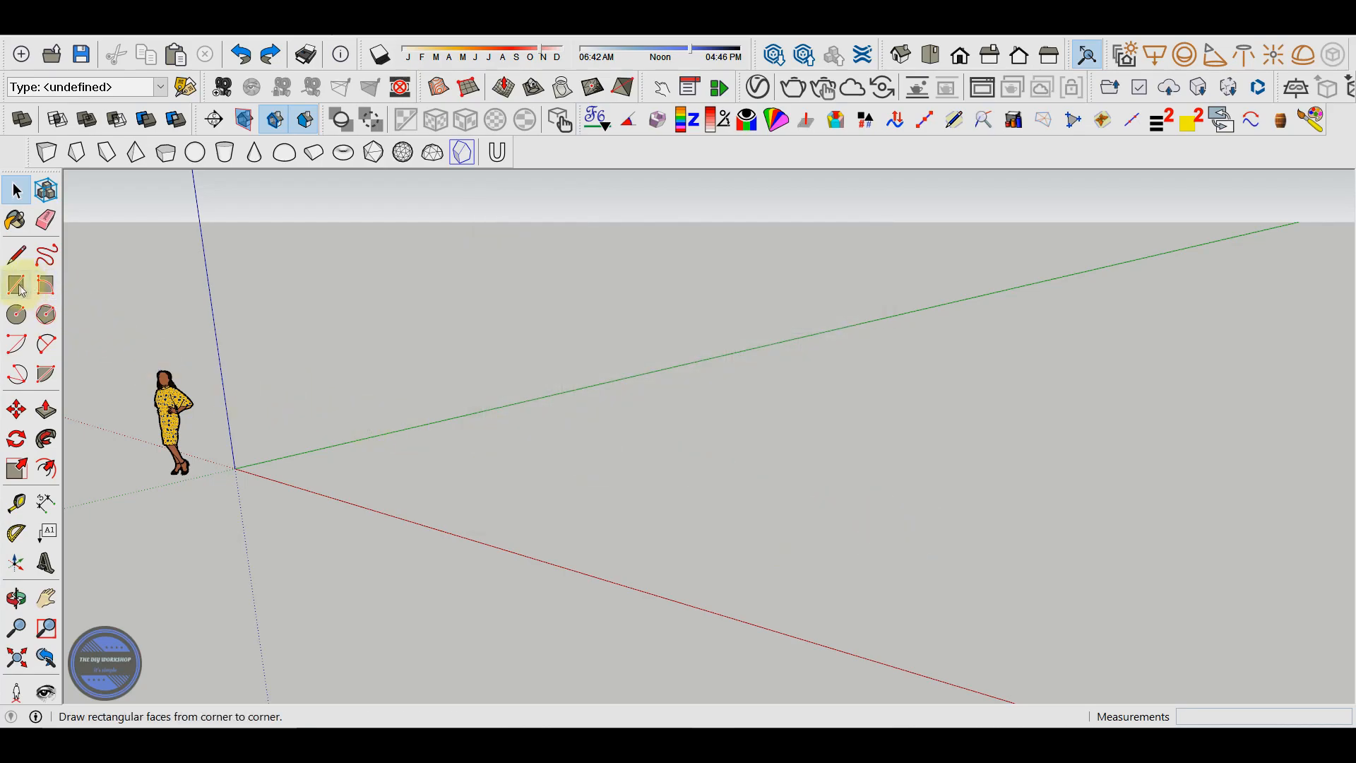
click(531, 465)
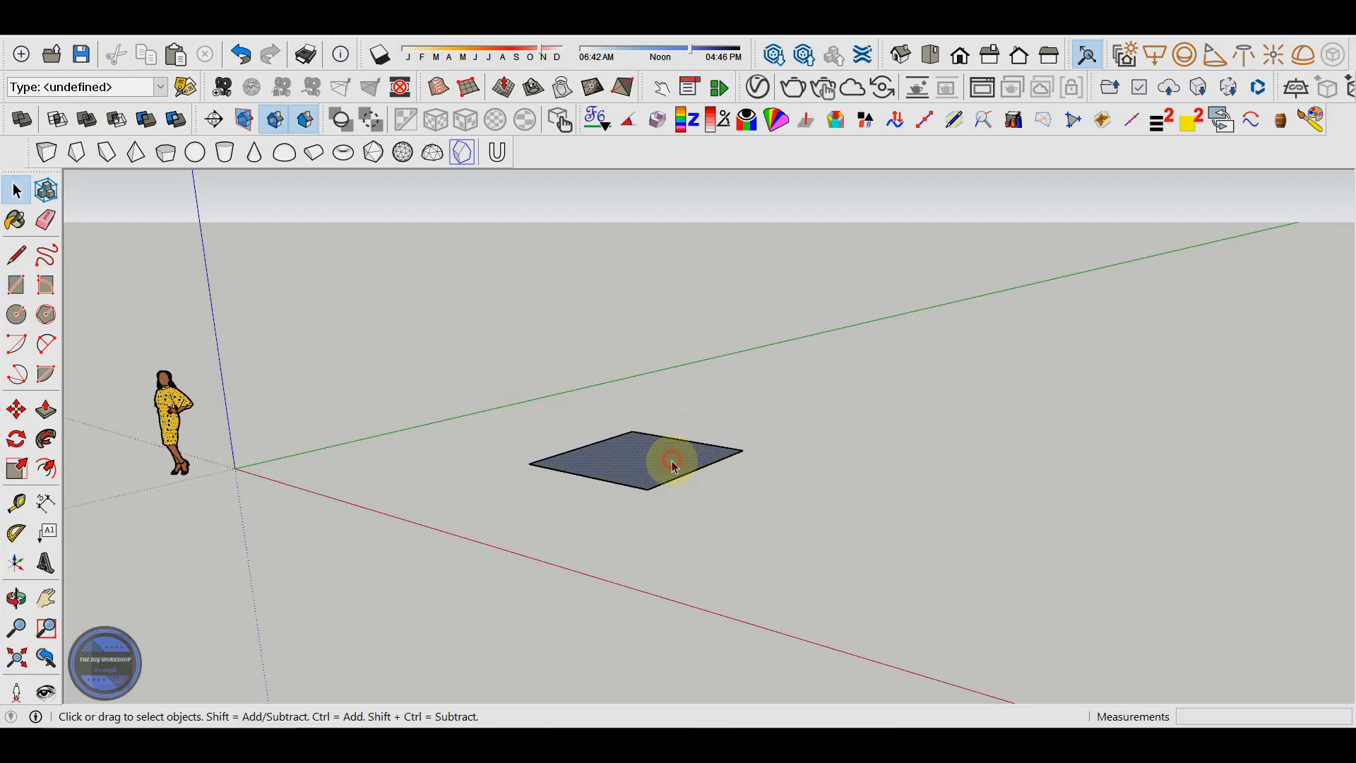
click(675, 461)
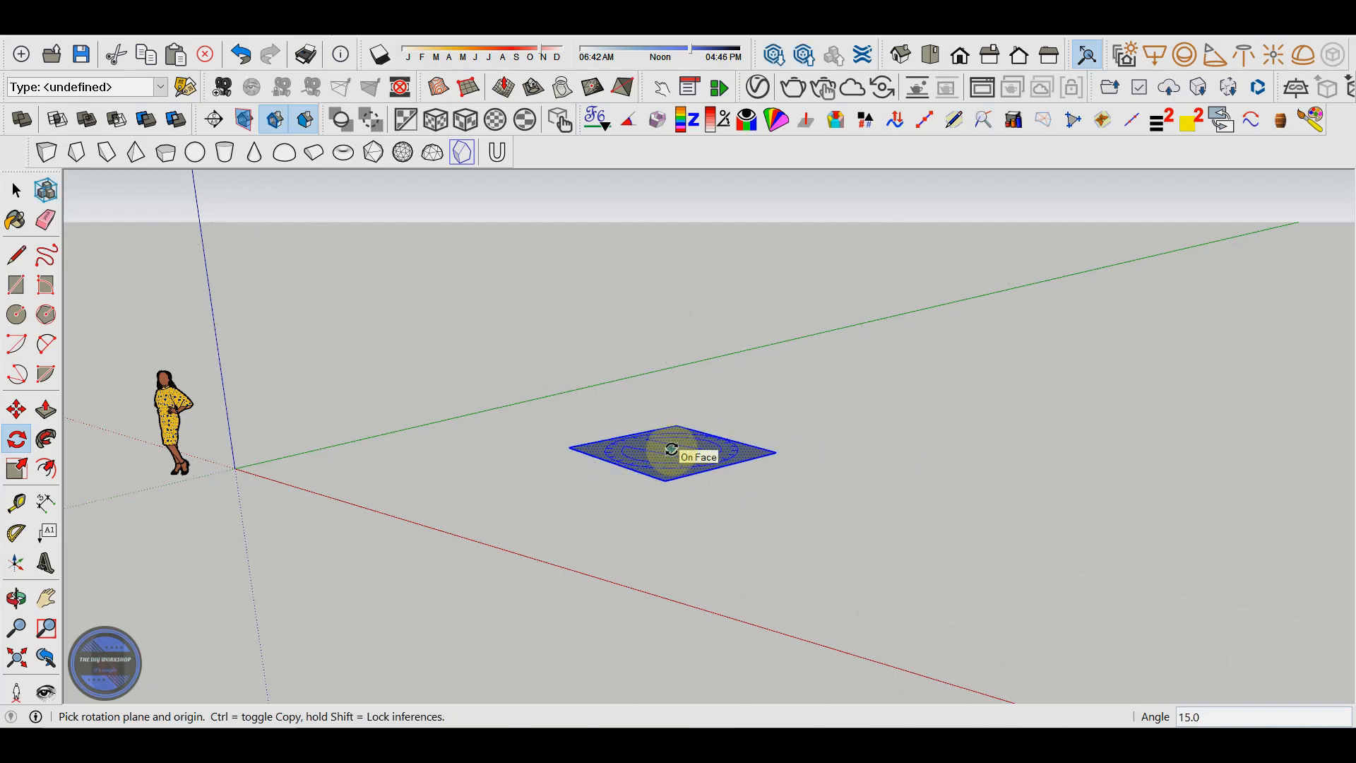
click(670, 450)
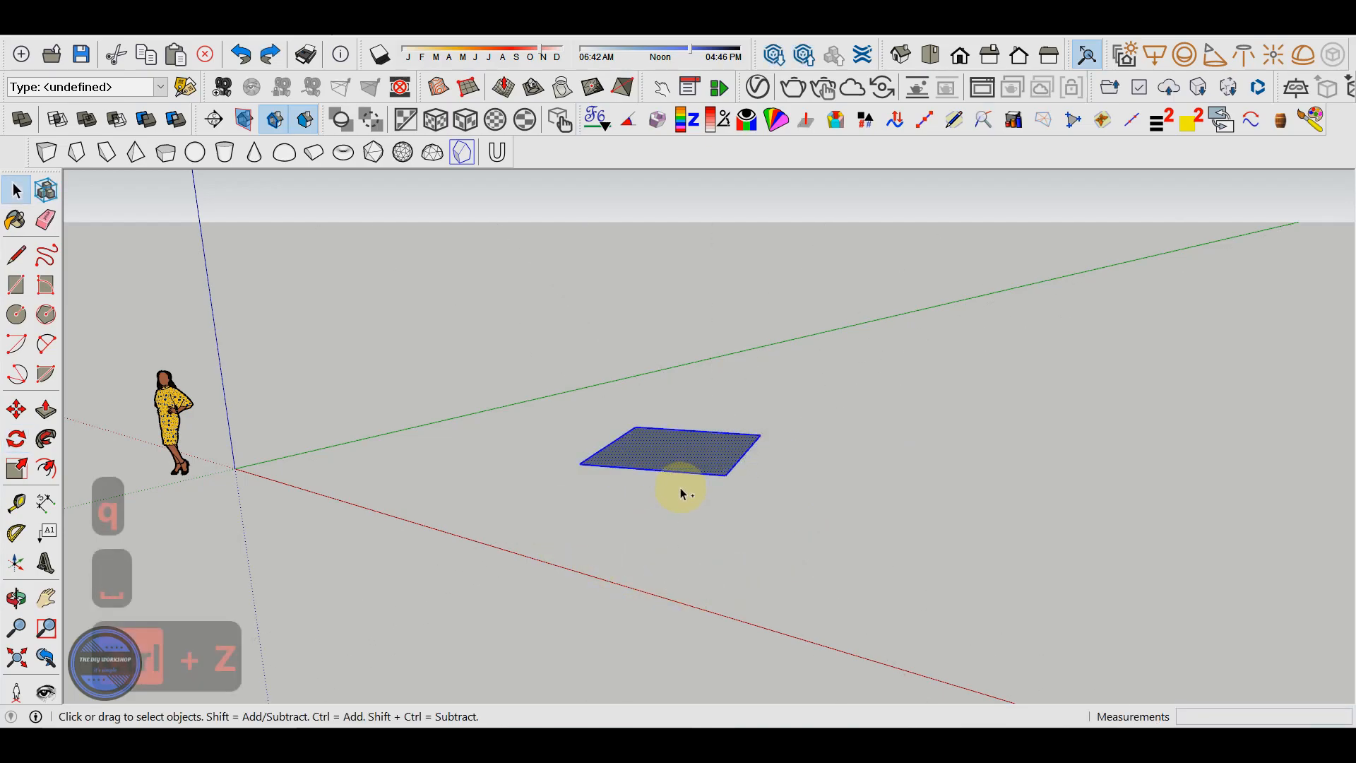
key(ctrl+z)
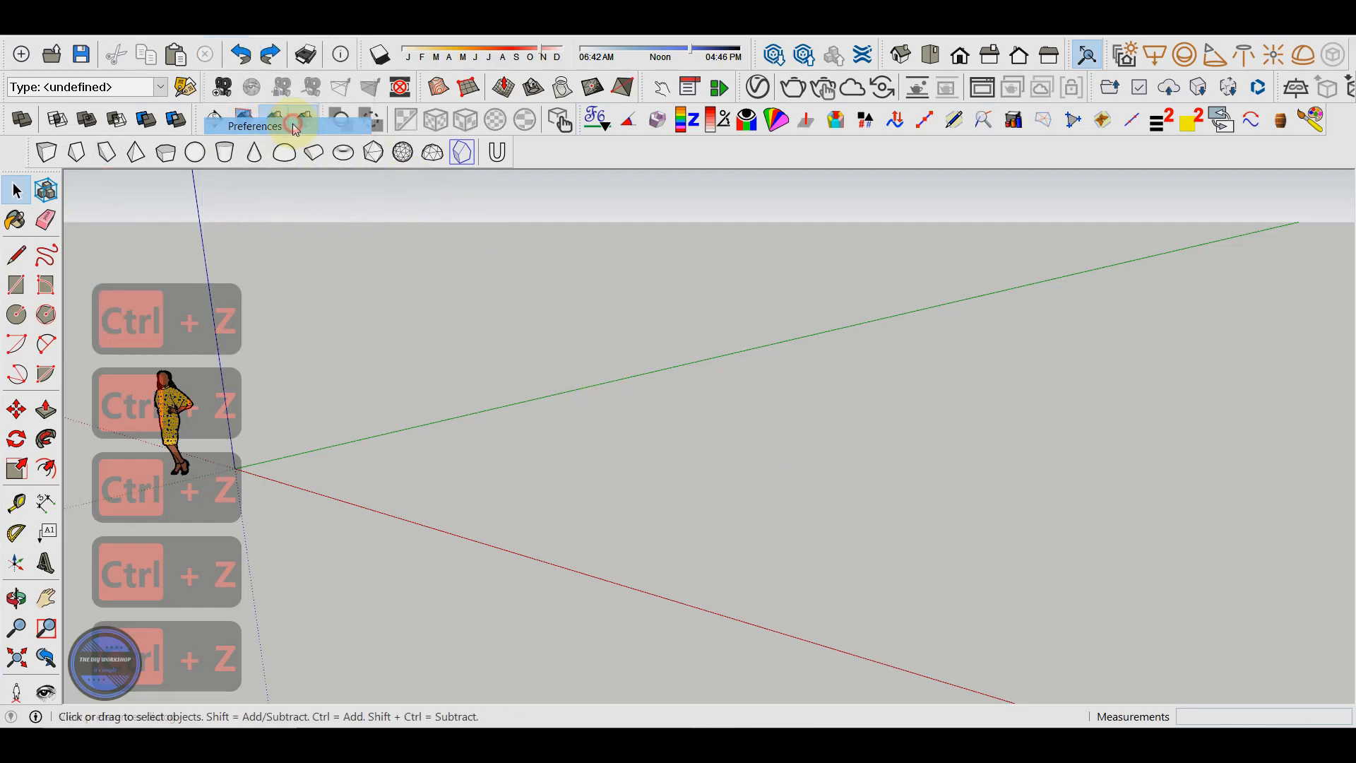
Step: Reopen Preferences, filter to Tools/Rotate, and remove its old assigned shortcut
click(293, 125)
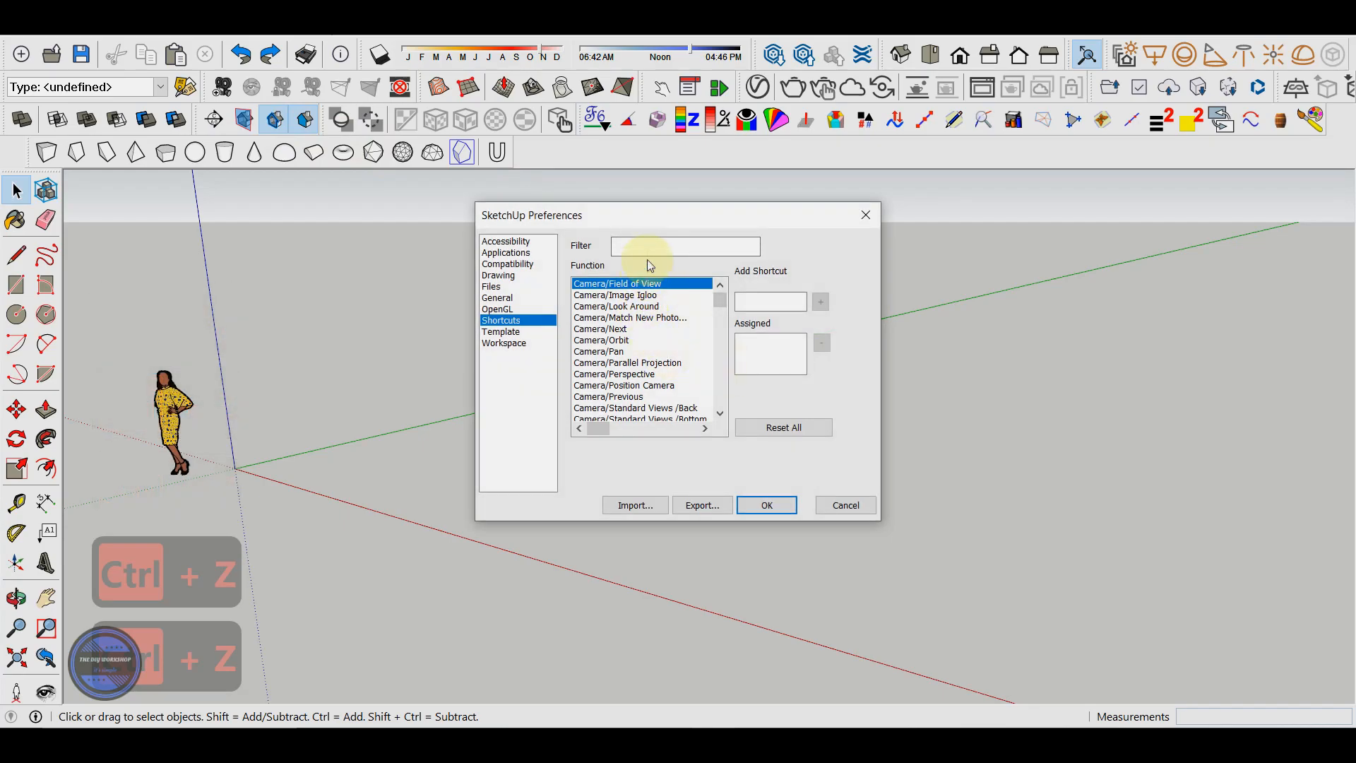
text(rotate)
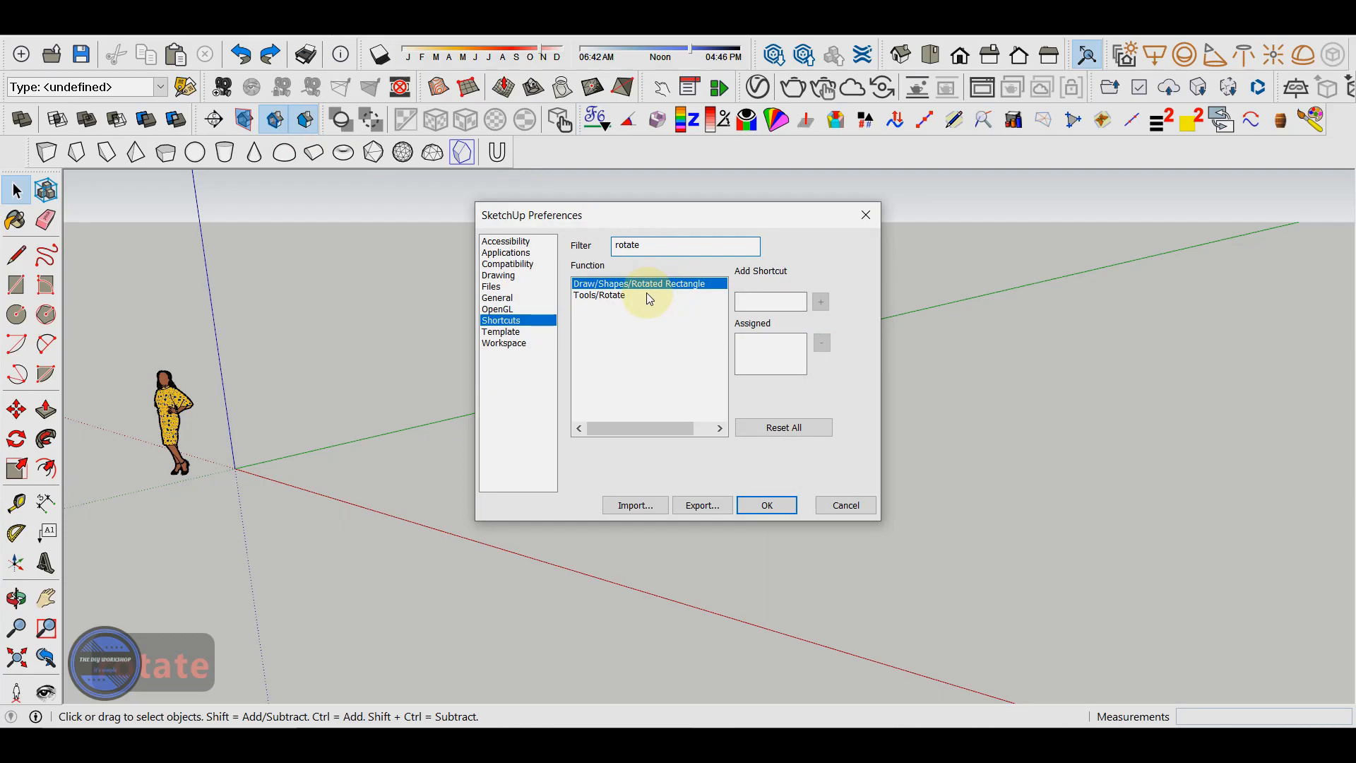
click(598, 295)
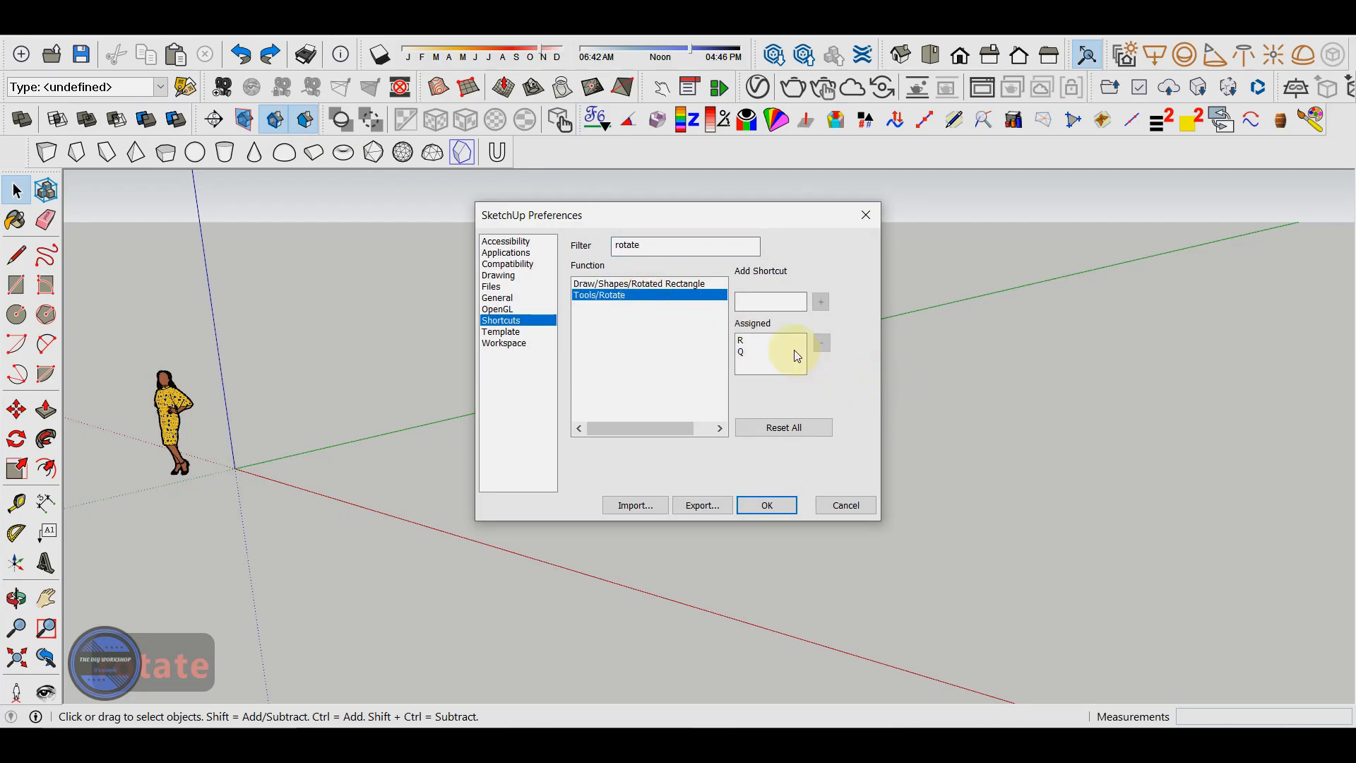
mouse_move(742, 365)
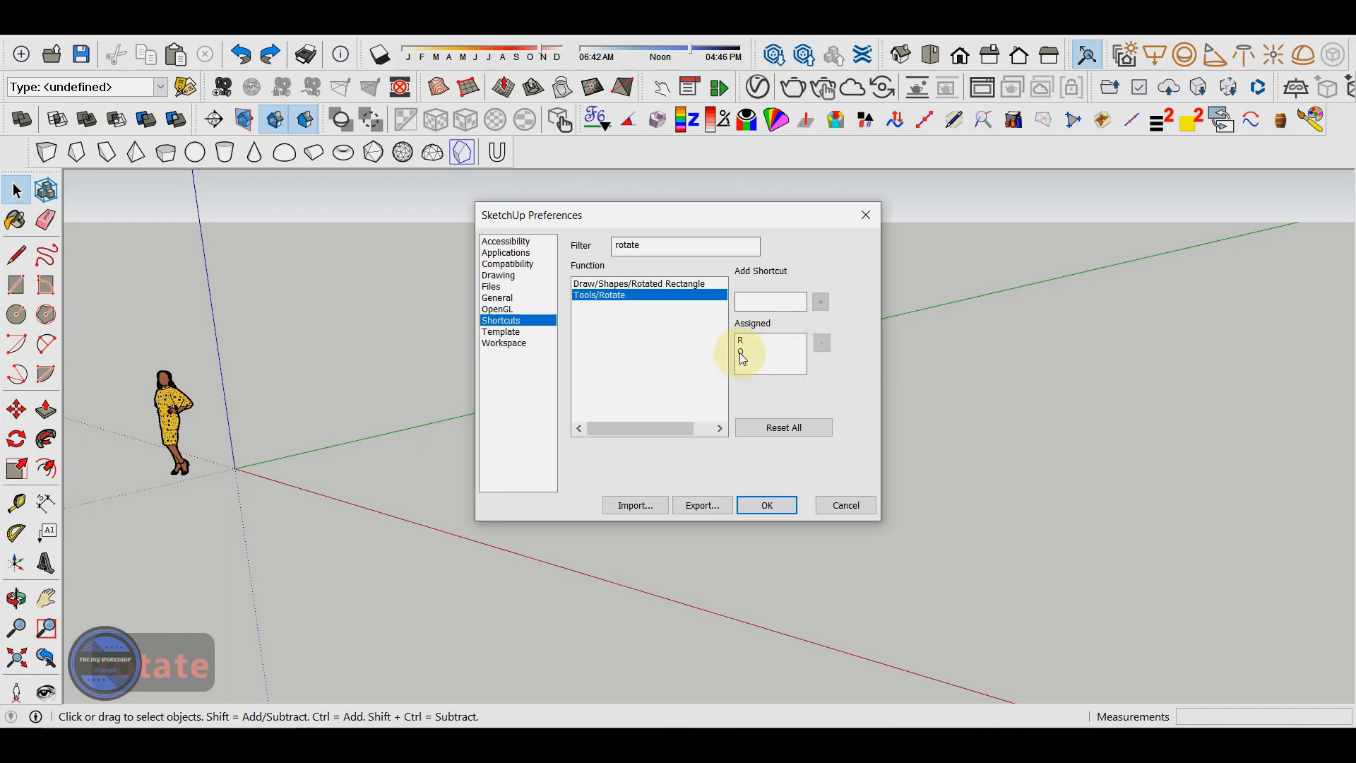
click(768, 339)
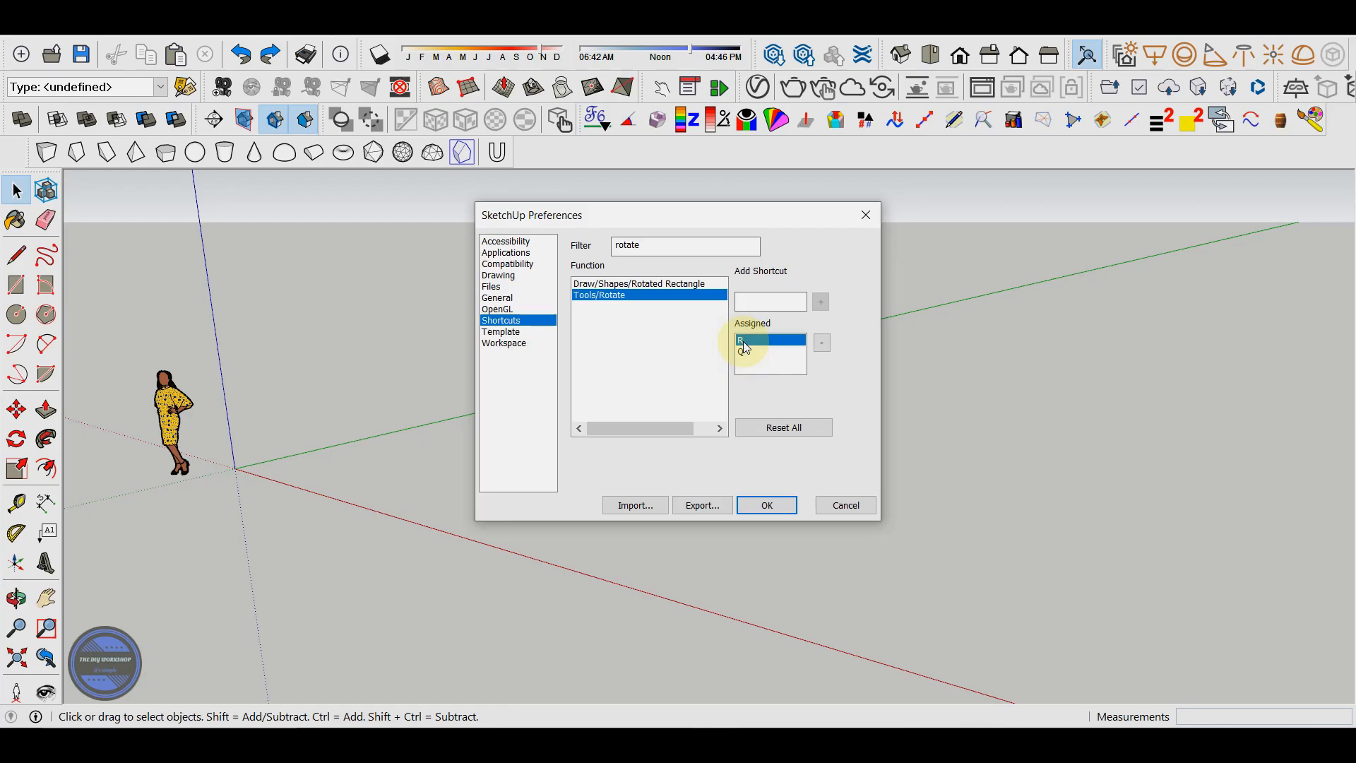
click(819, 301)
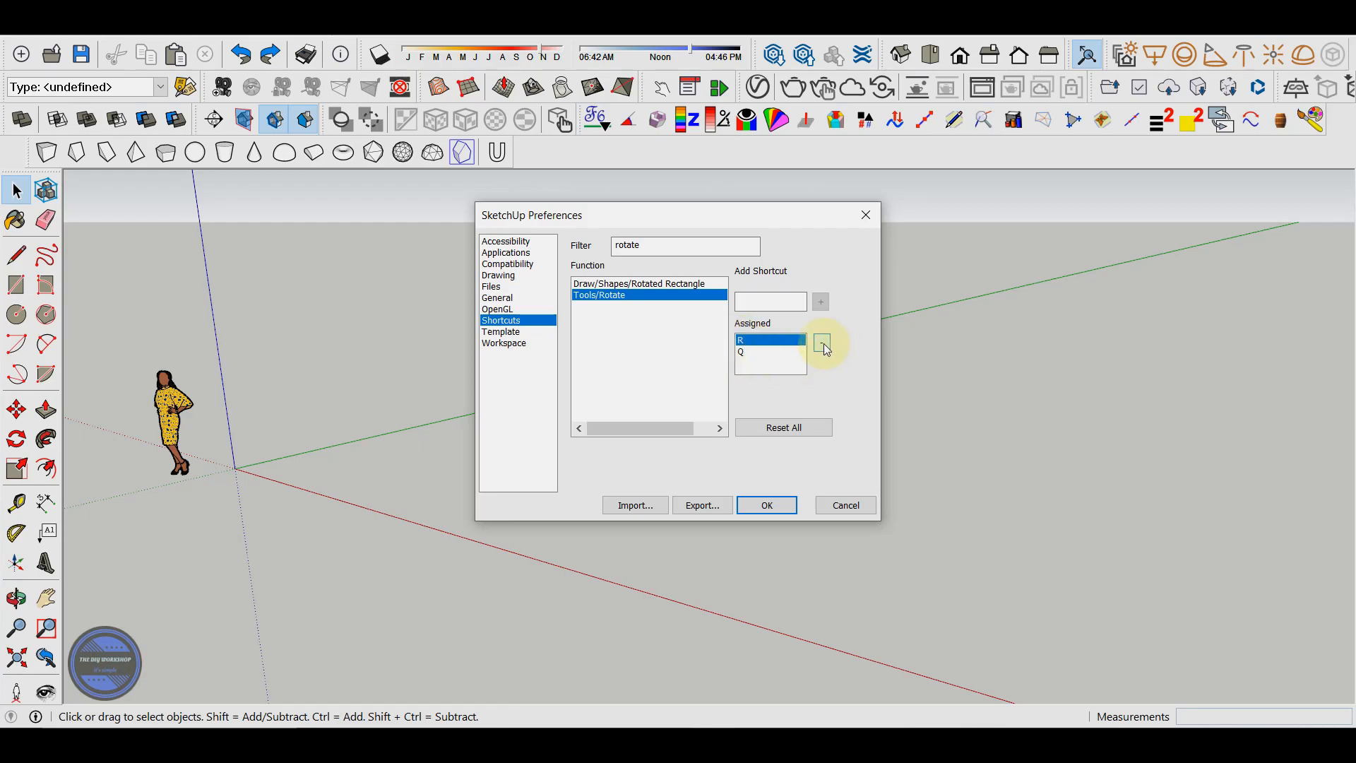
click(820, 342)
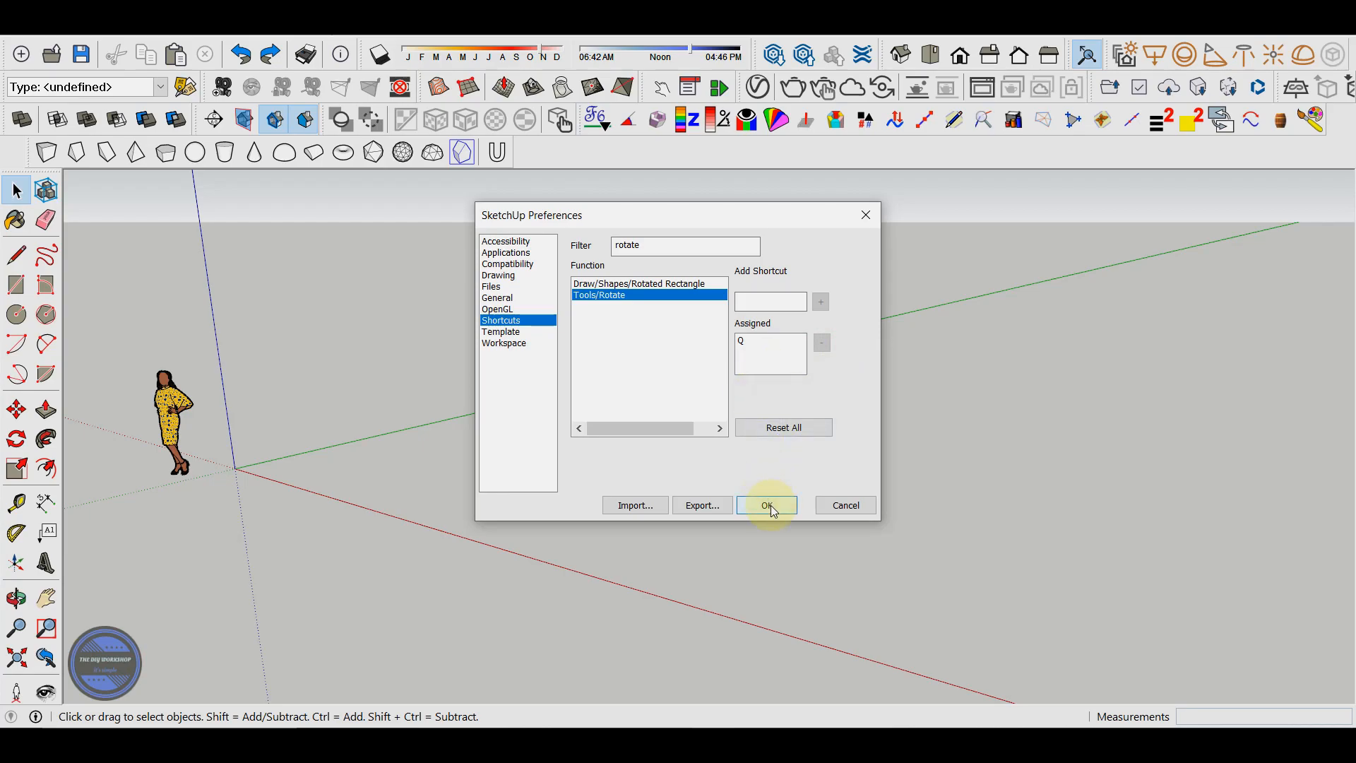
Step: Assign R to the Rotate tool and close Preferences with OK
click(767, 301)
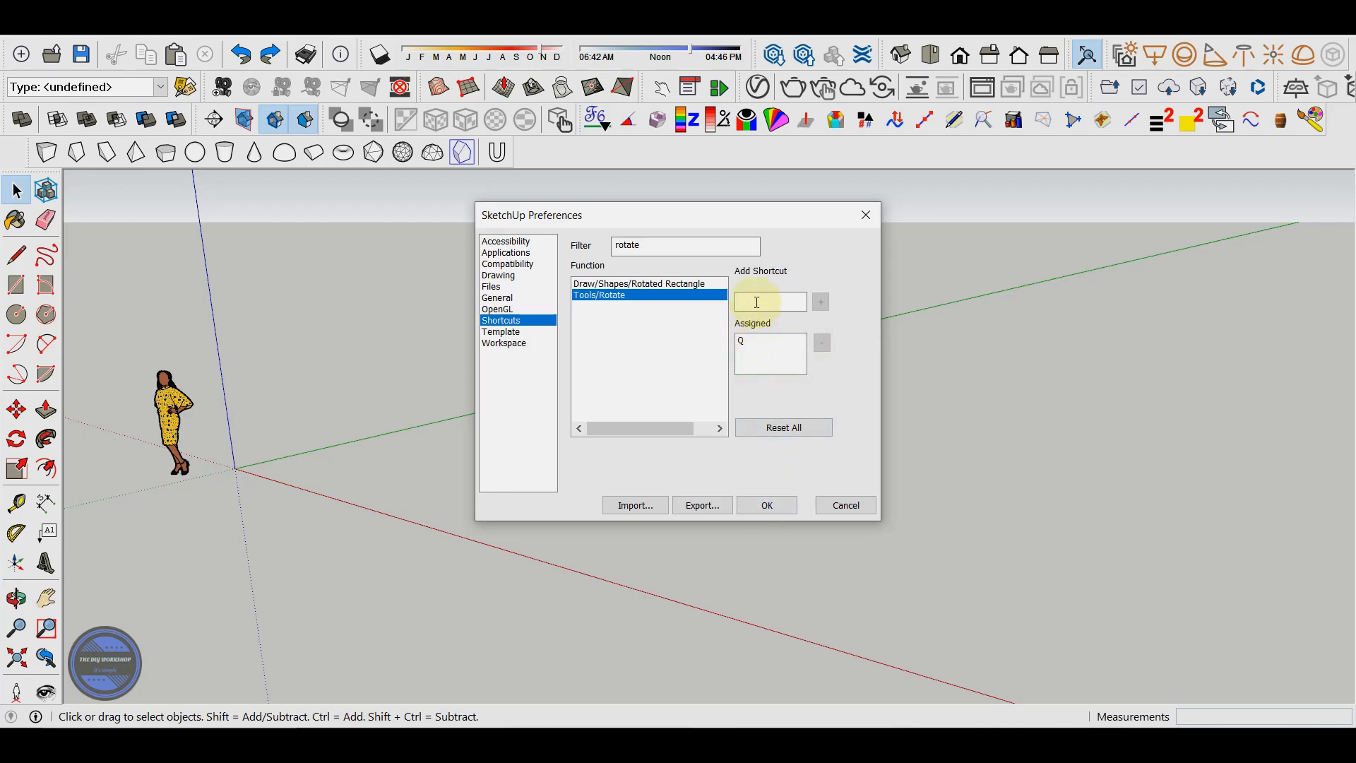
text(R)
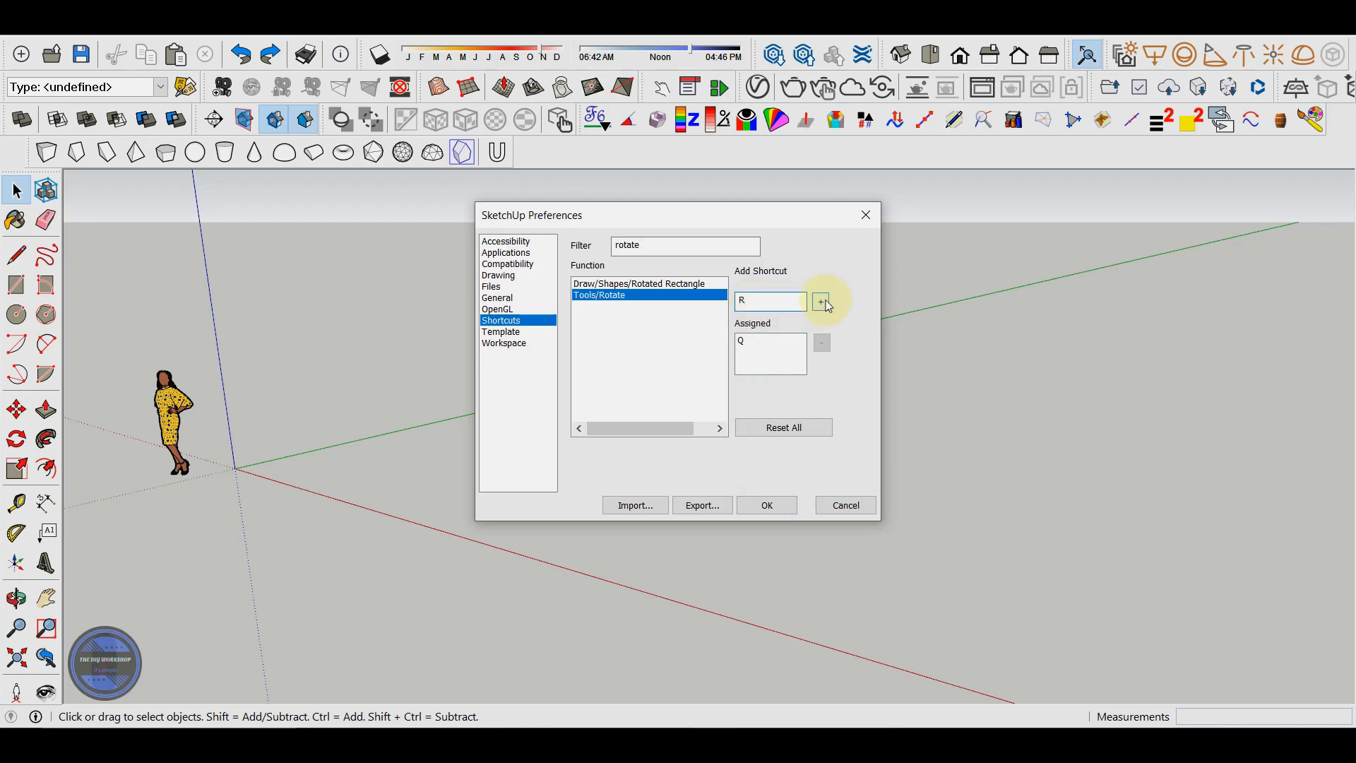
click(819, 301)
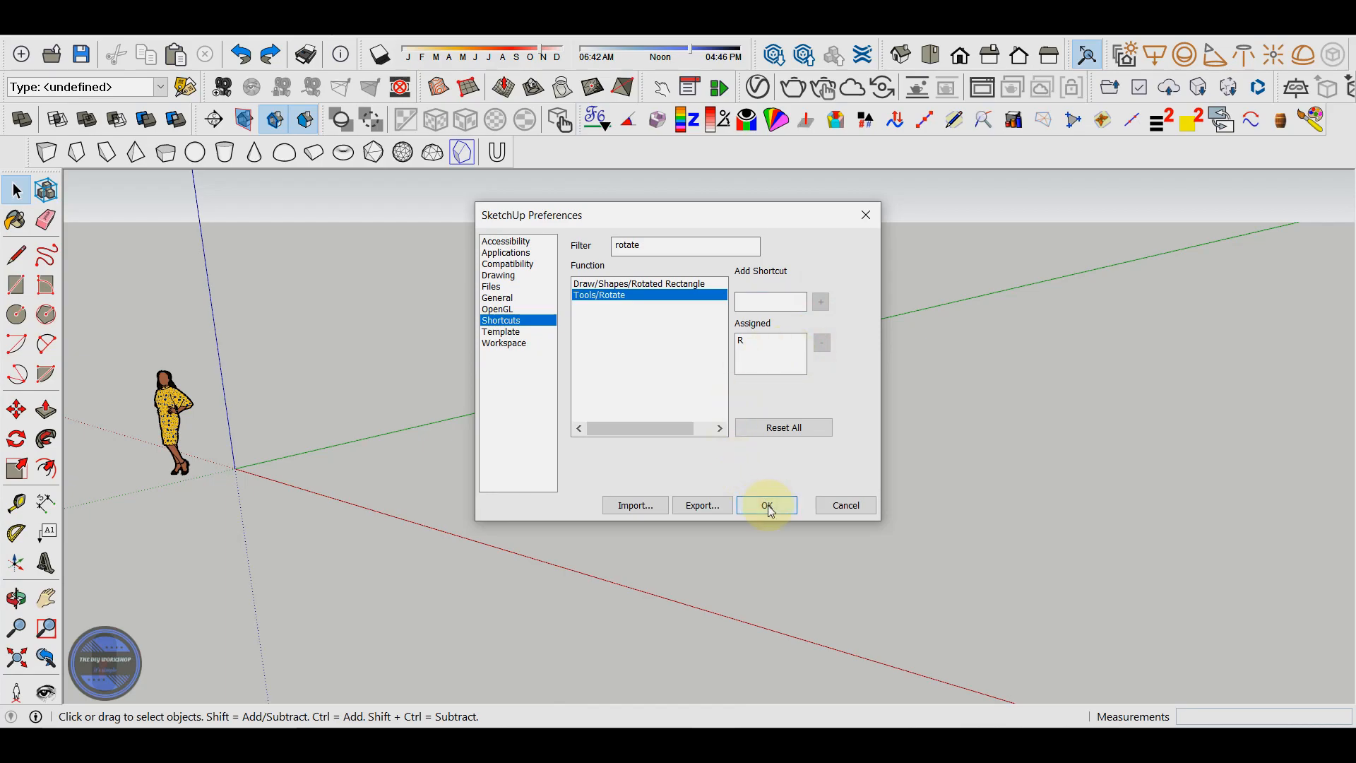
click(766, 504)
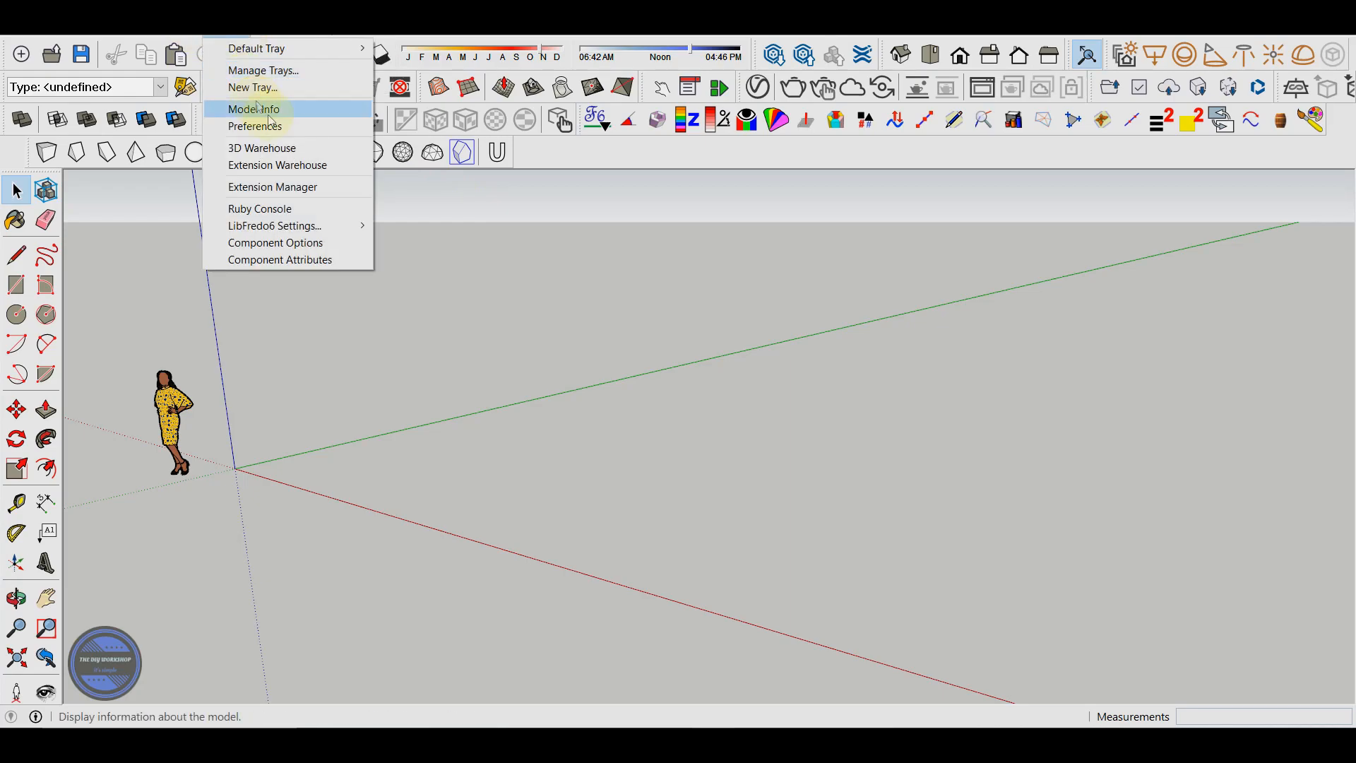
Step: Filter shortcuts for rectangle, try adding R, and keep R on Rotate at the conflict prompt
click(254, 125)
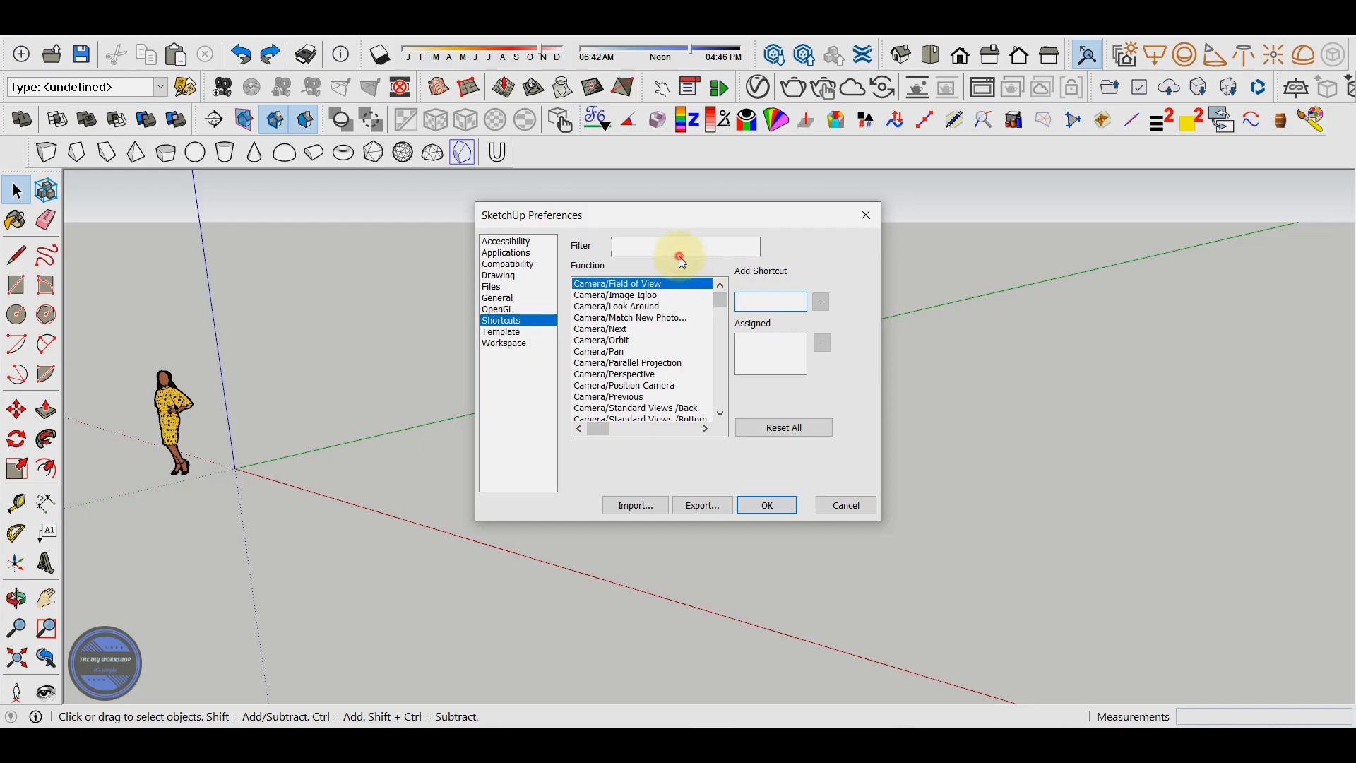
click(683, 246)
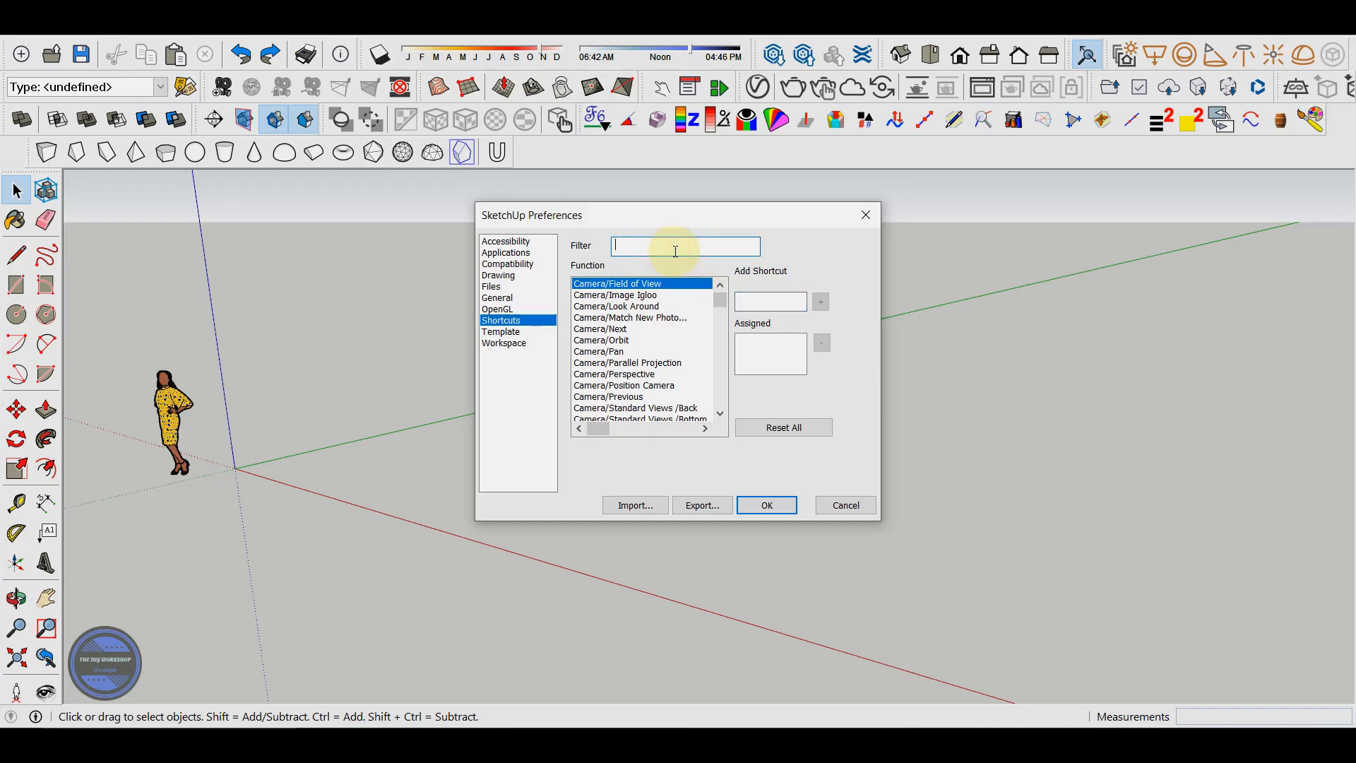
text(recta)
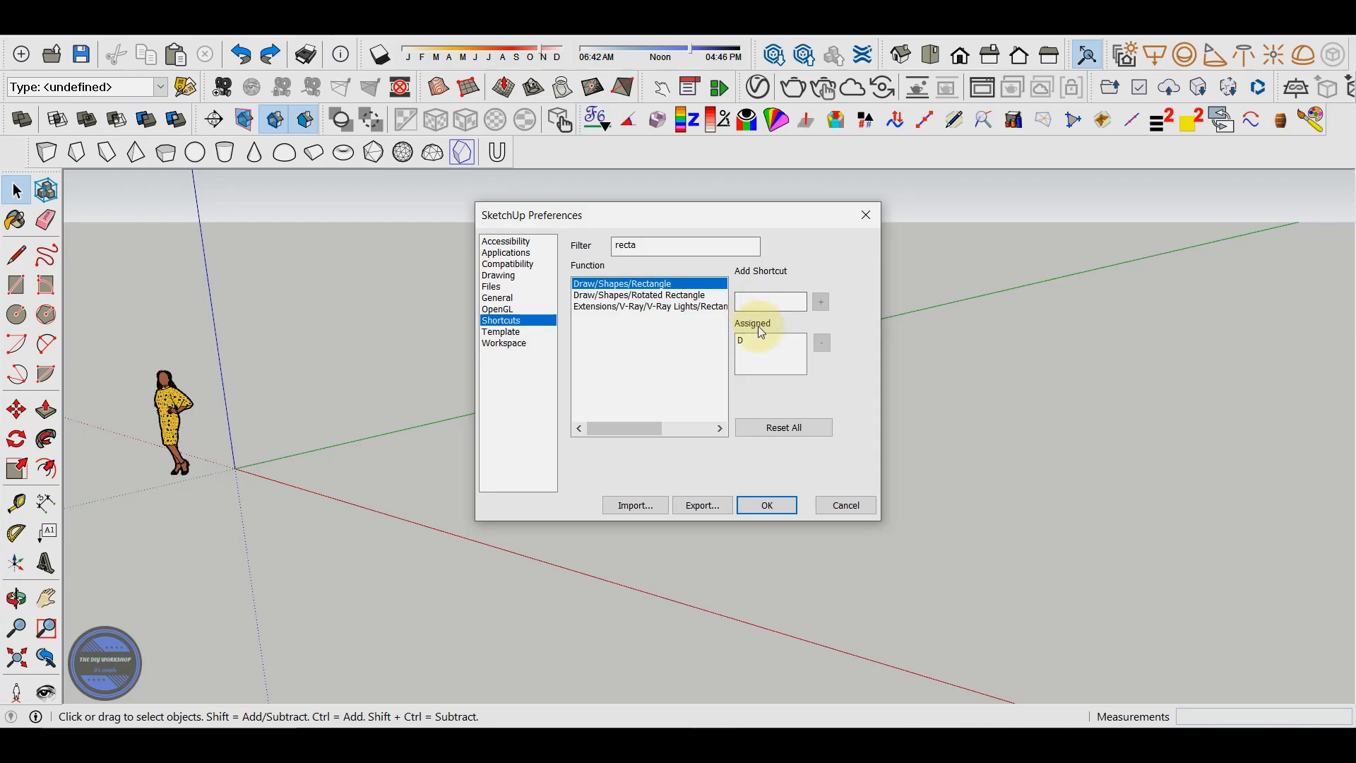
text(R)
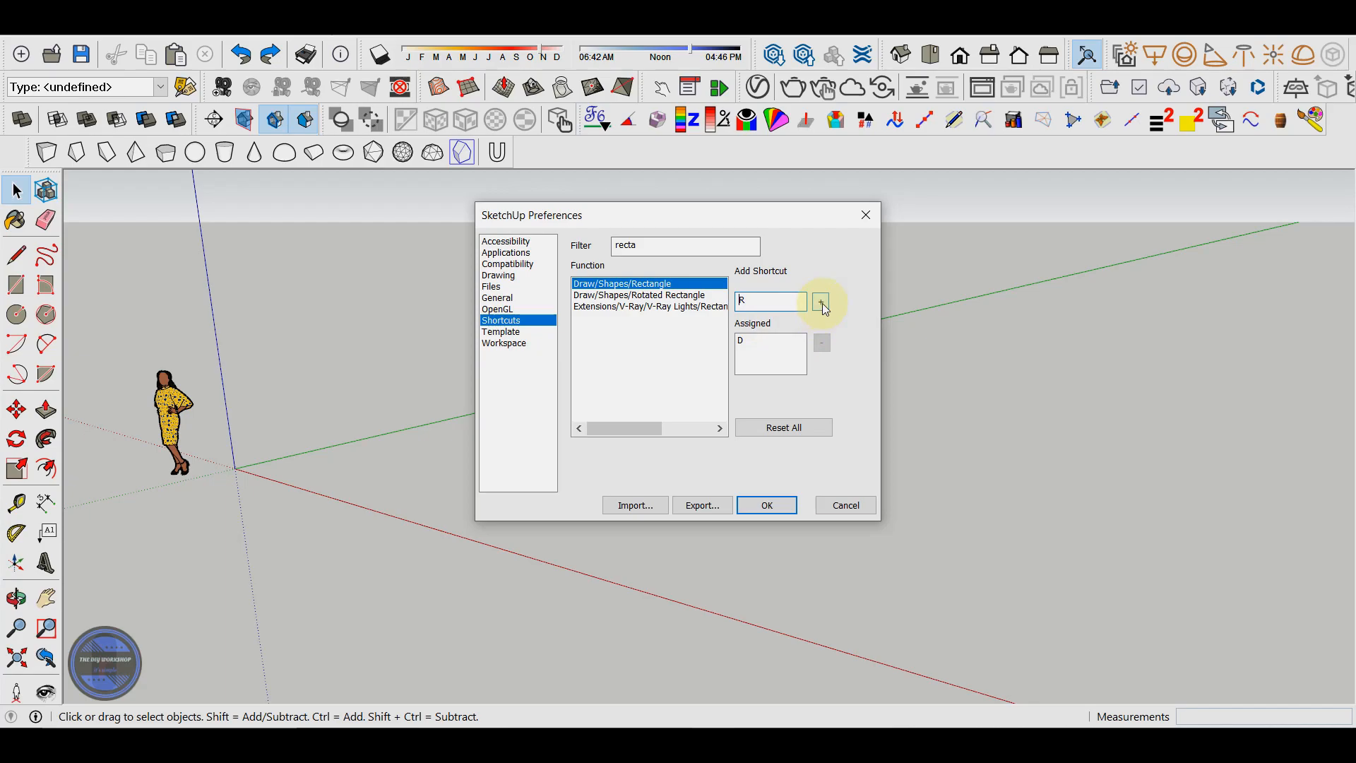
click(820, 300)
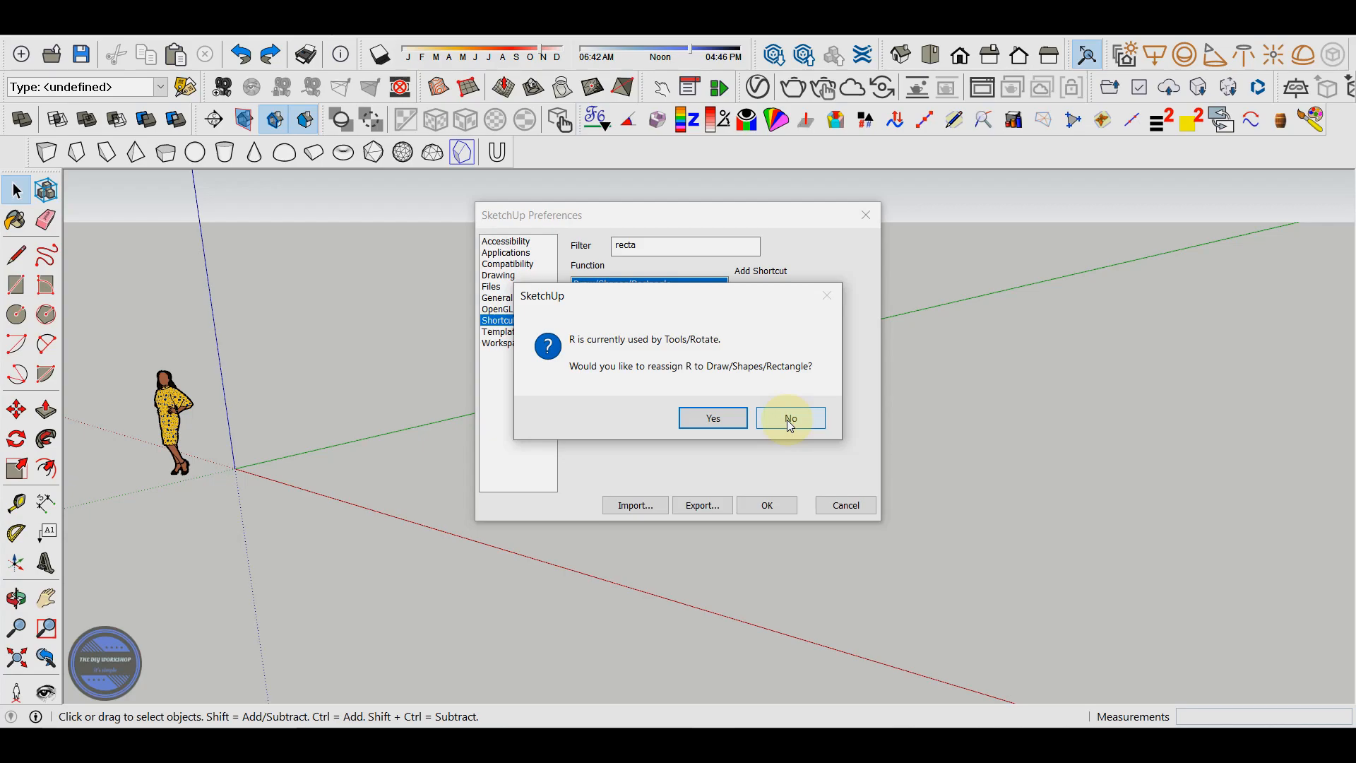
click(789, 417)
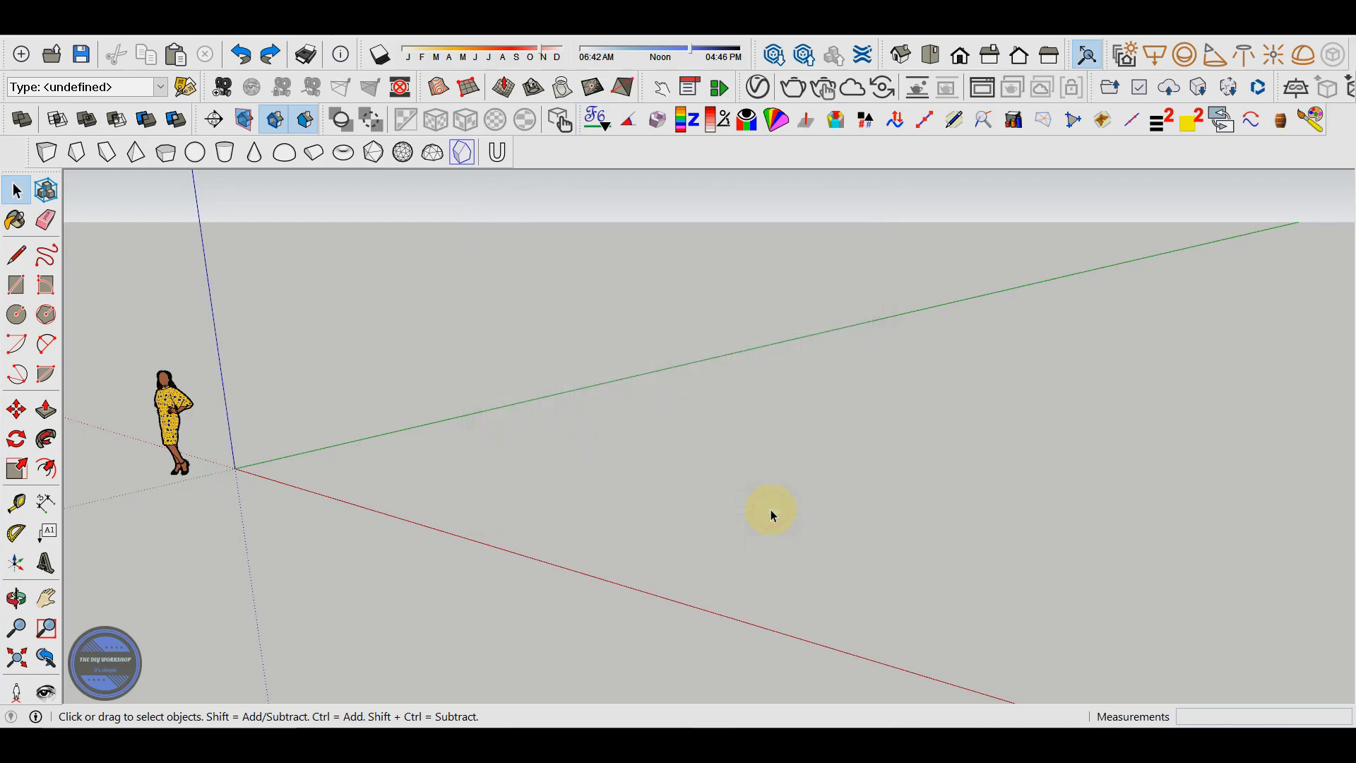
mouse_move(670, 415)
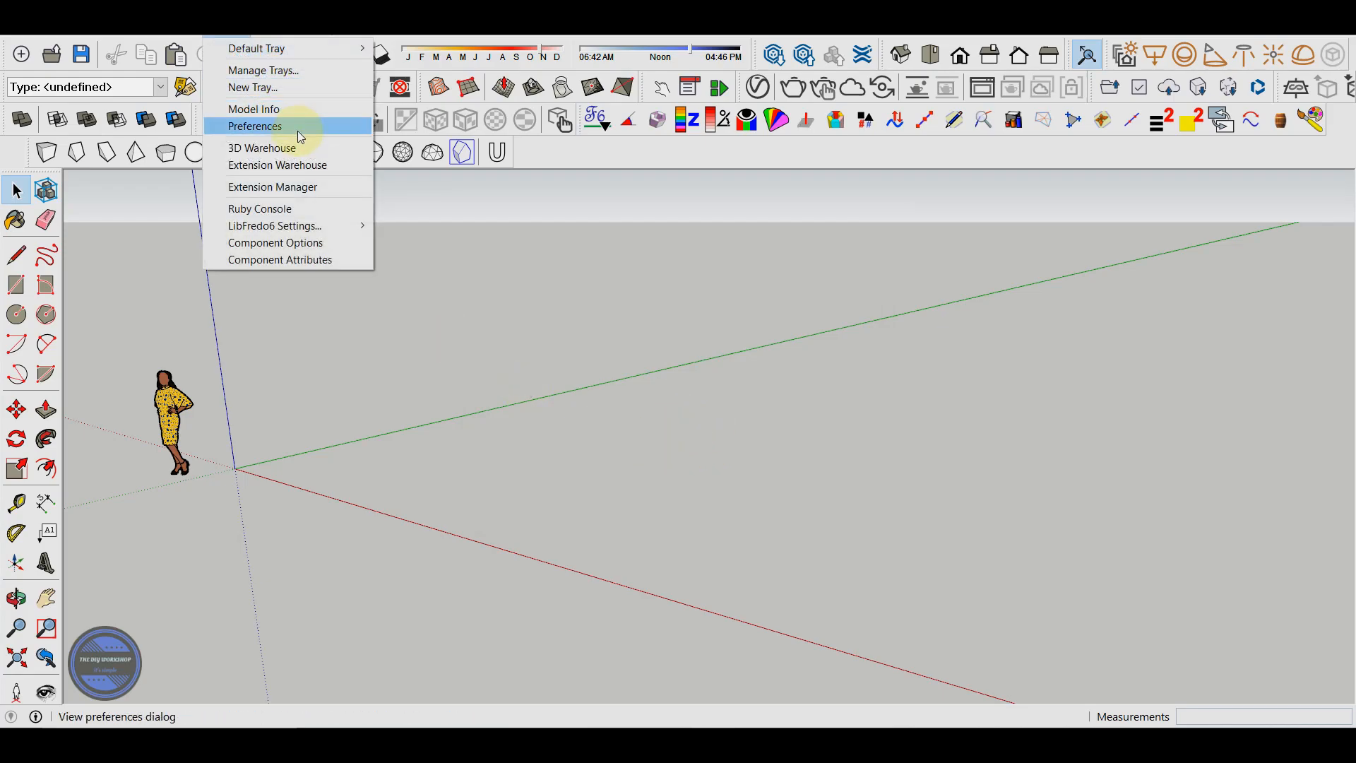
click(254, 126)
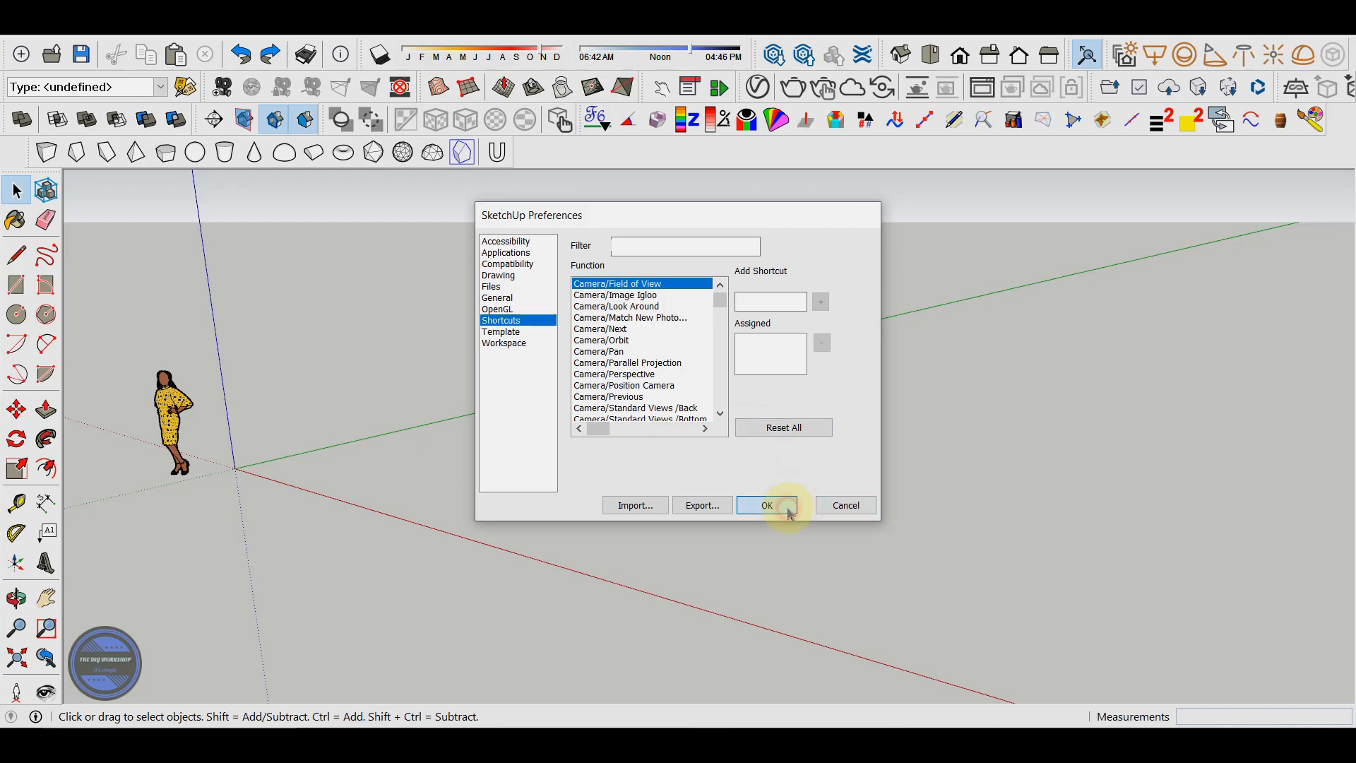
click(767, 505)
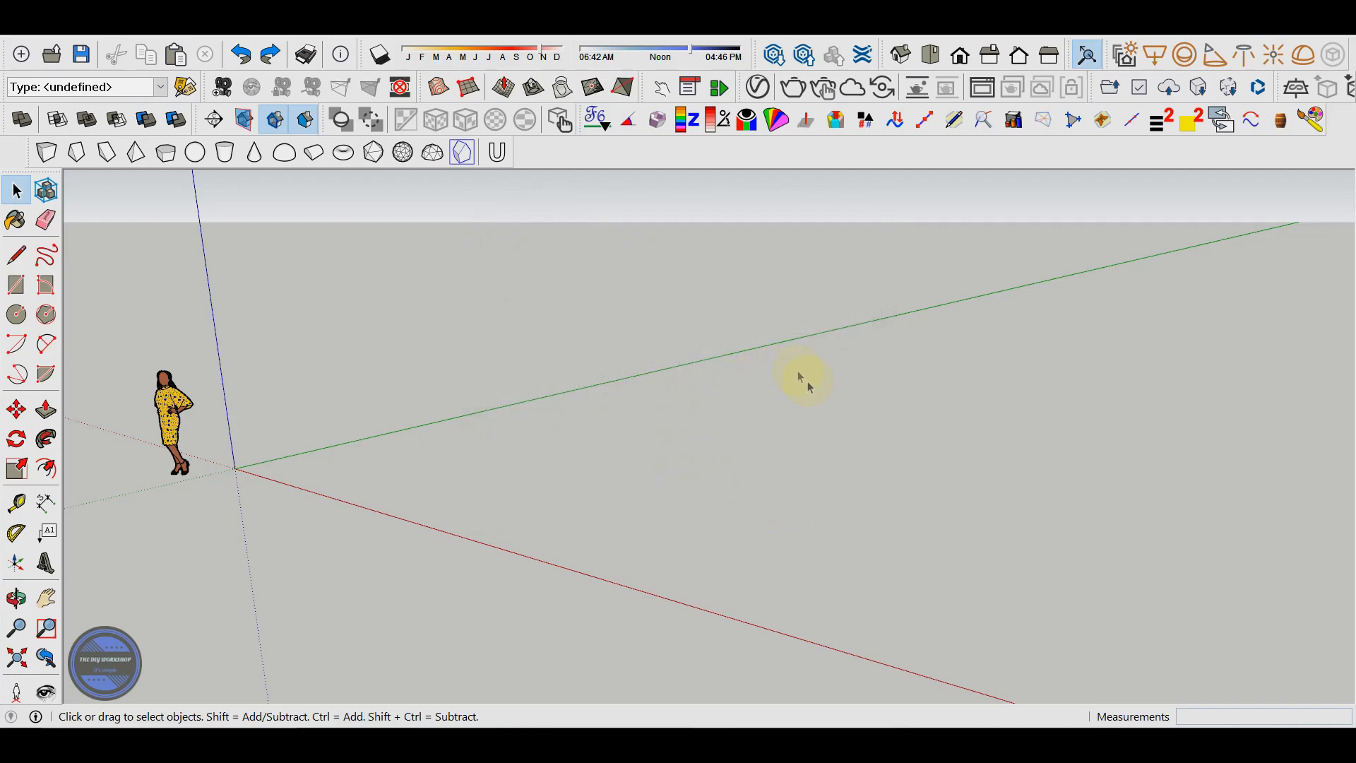
mouse_move(1118, 506)
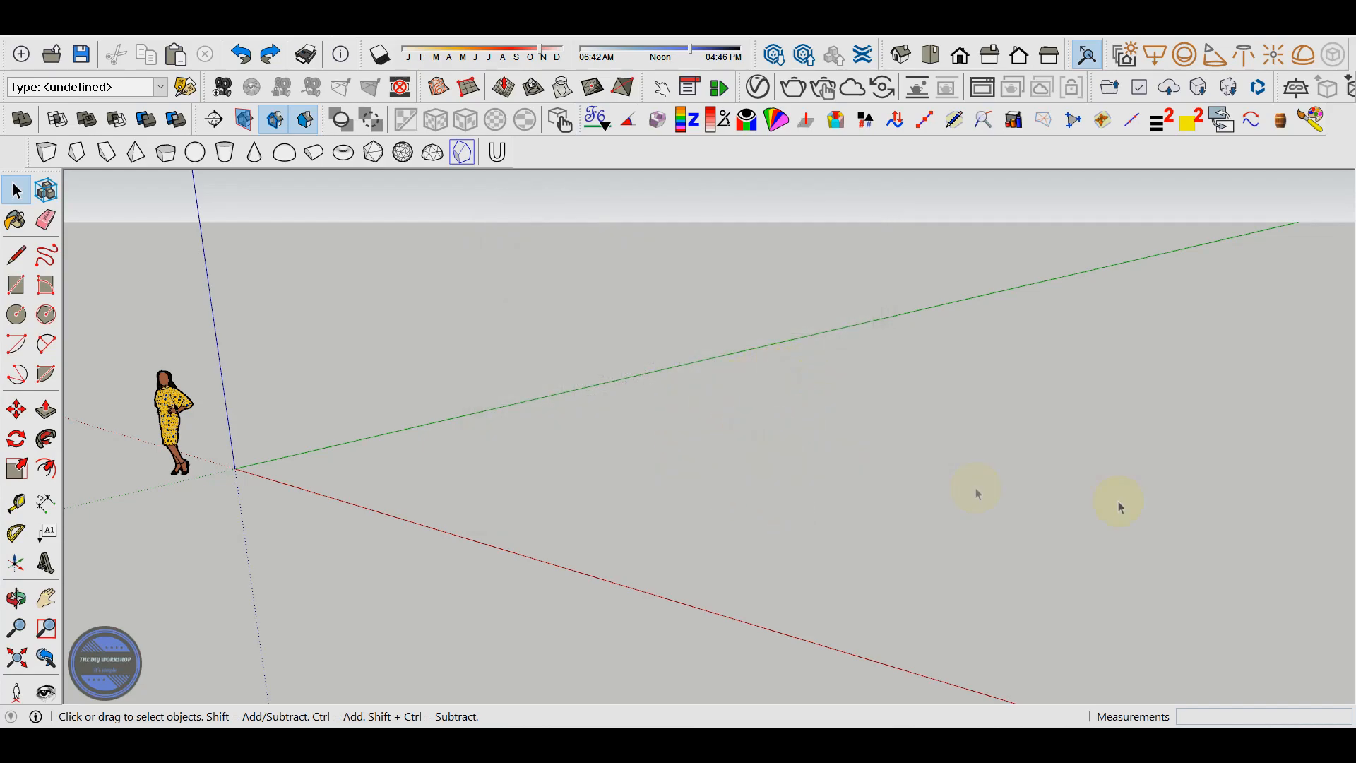
click(15, 285)
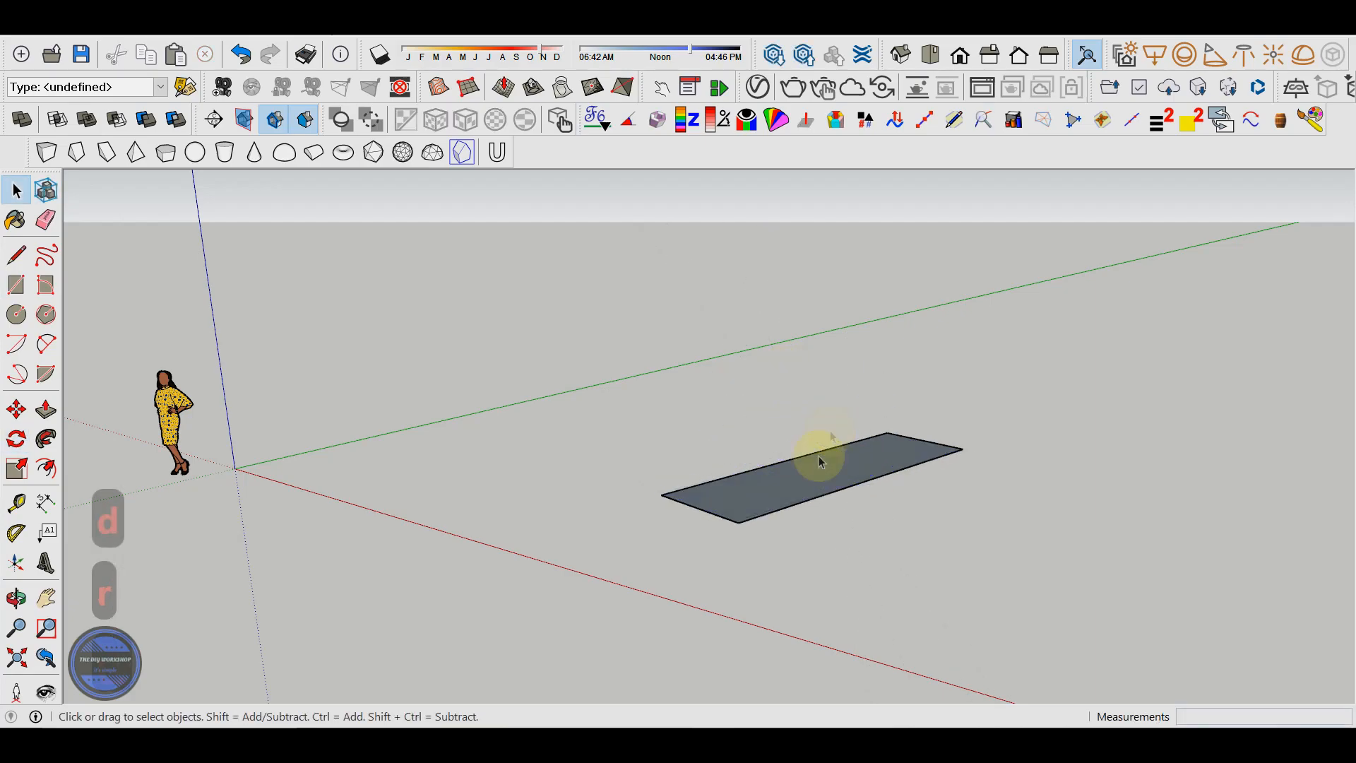
click(808, 481)
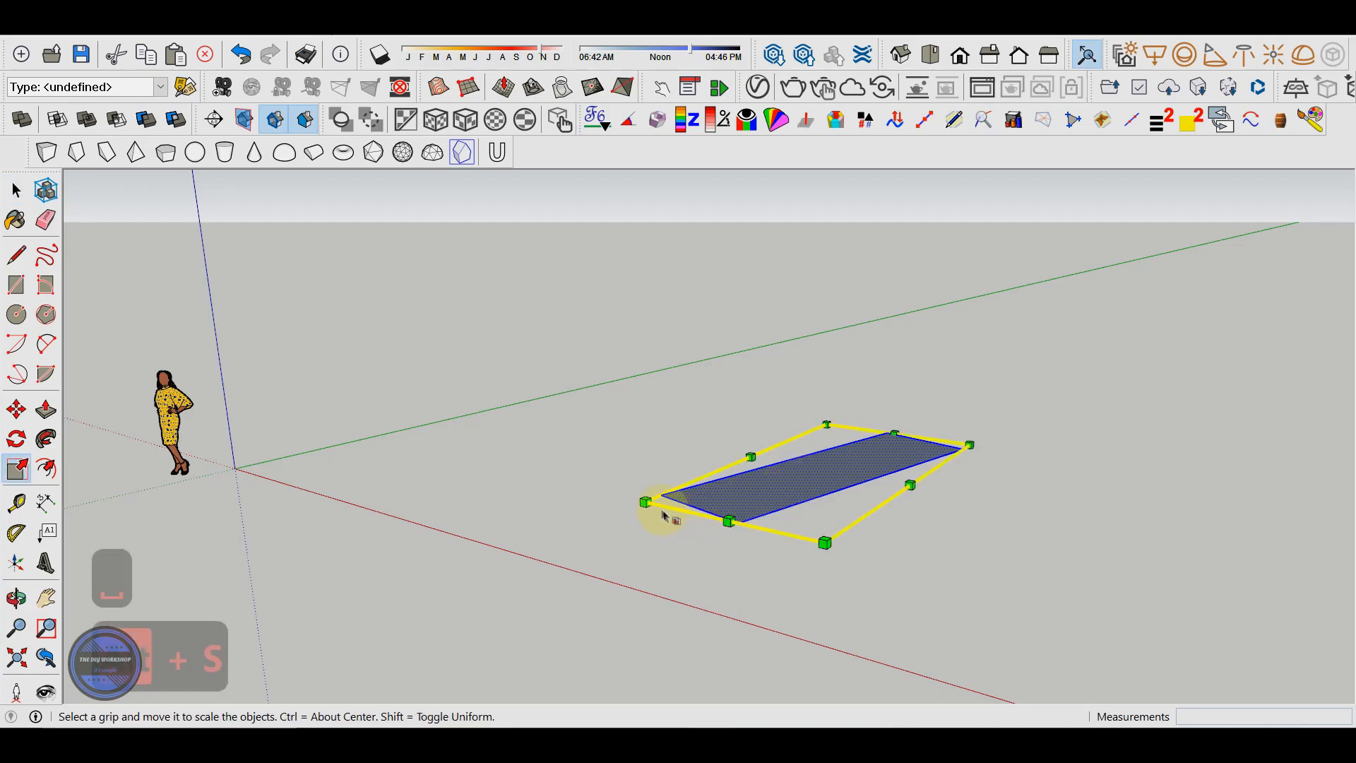
drag(644, 502, 412, 542)
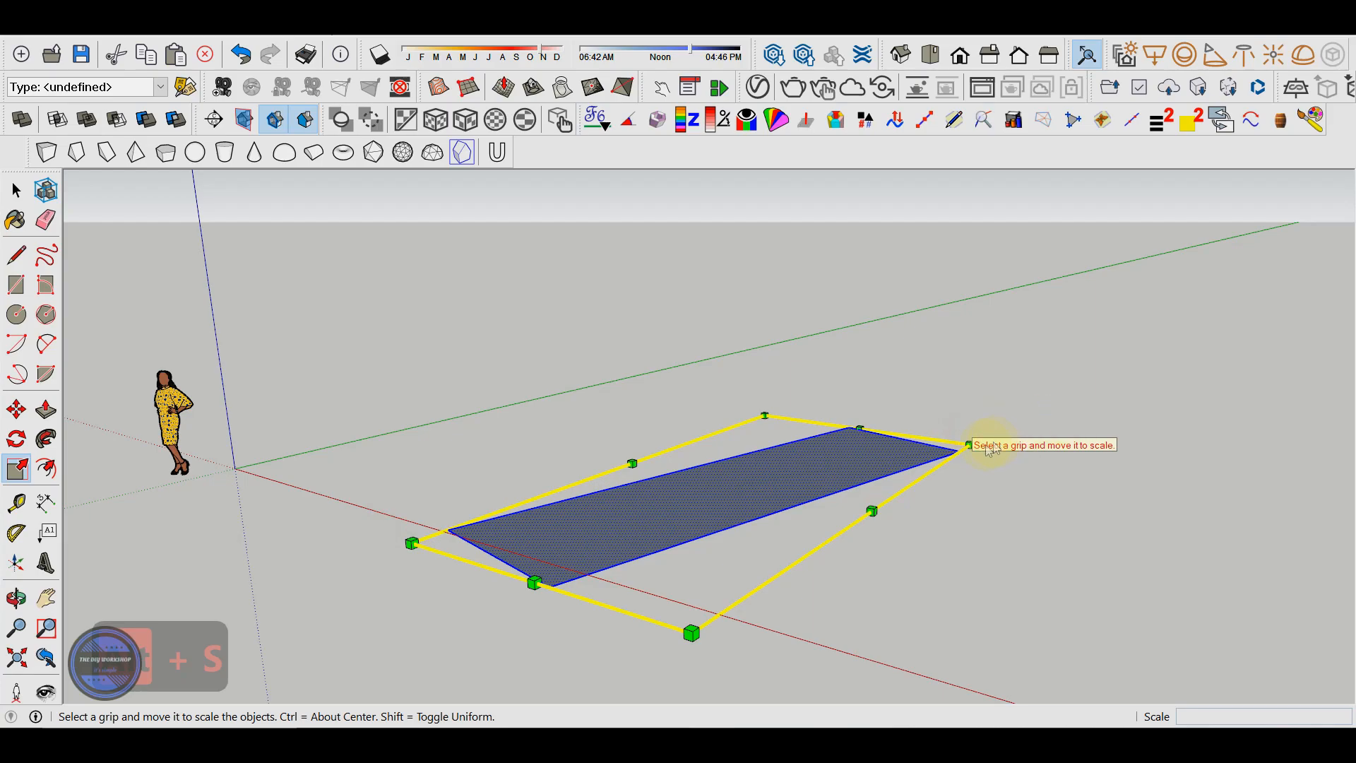
drag(968, 443, 782, 354)
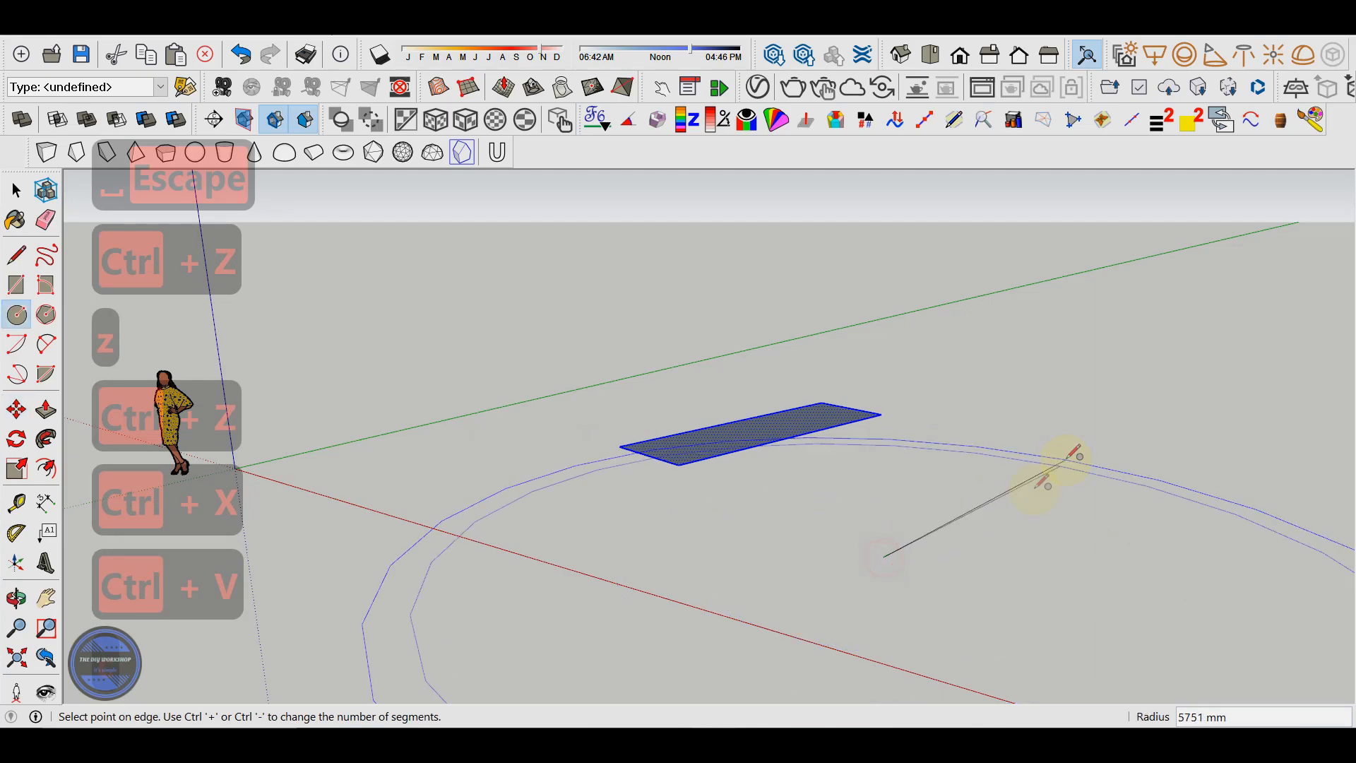
click(883, 555)
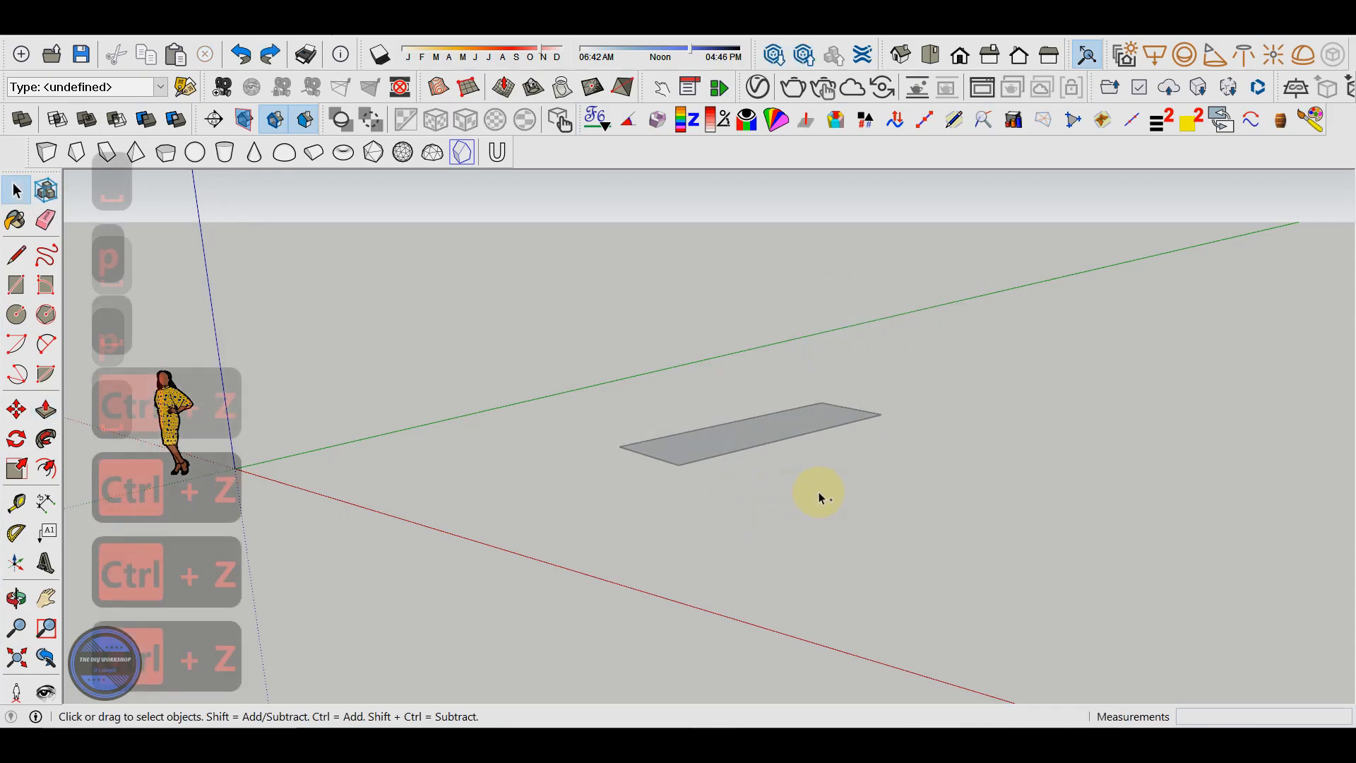
key(ctrl+z)
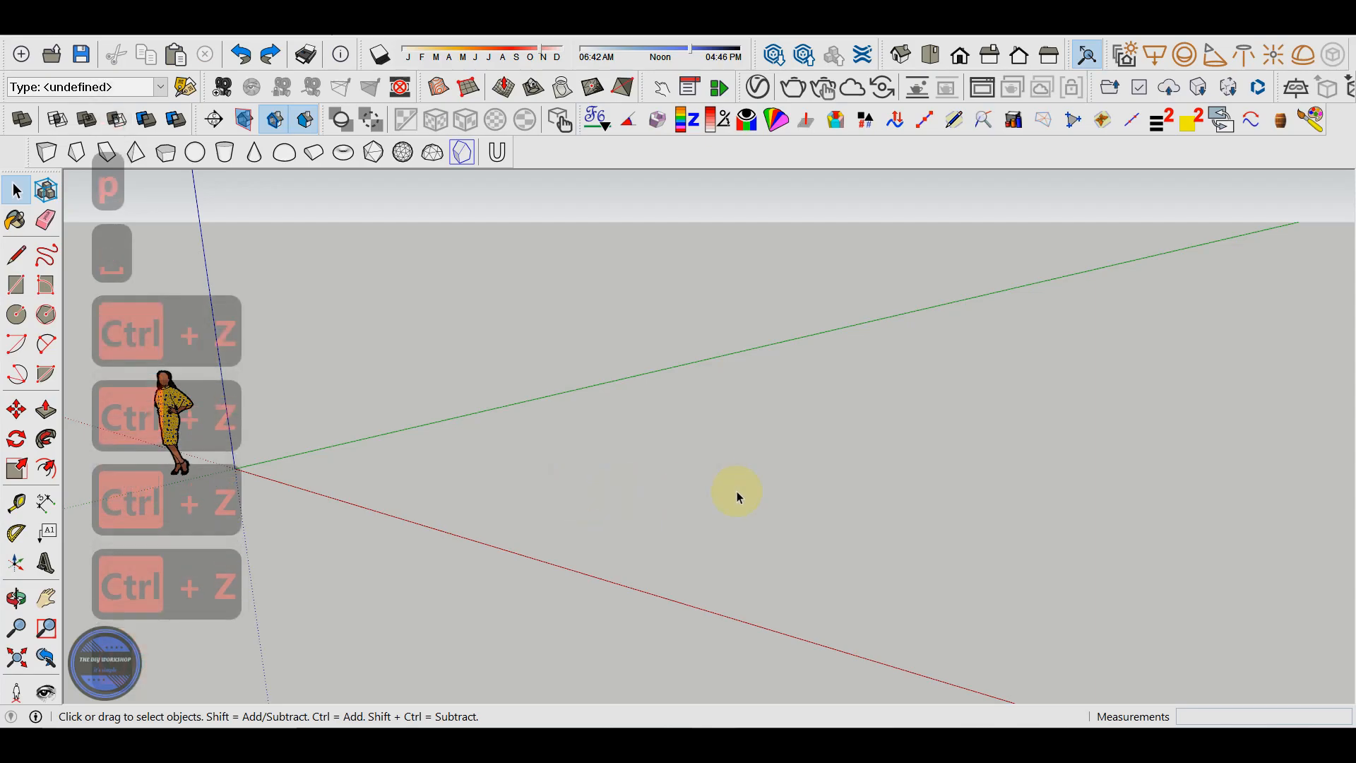